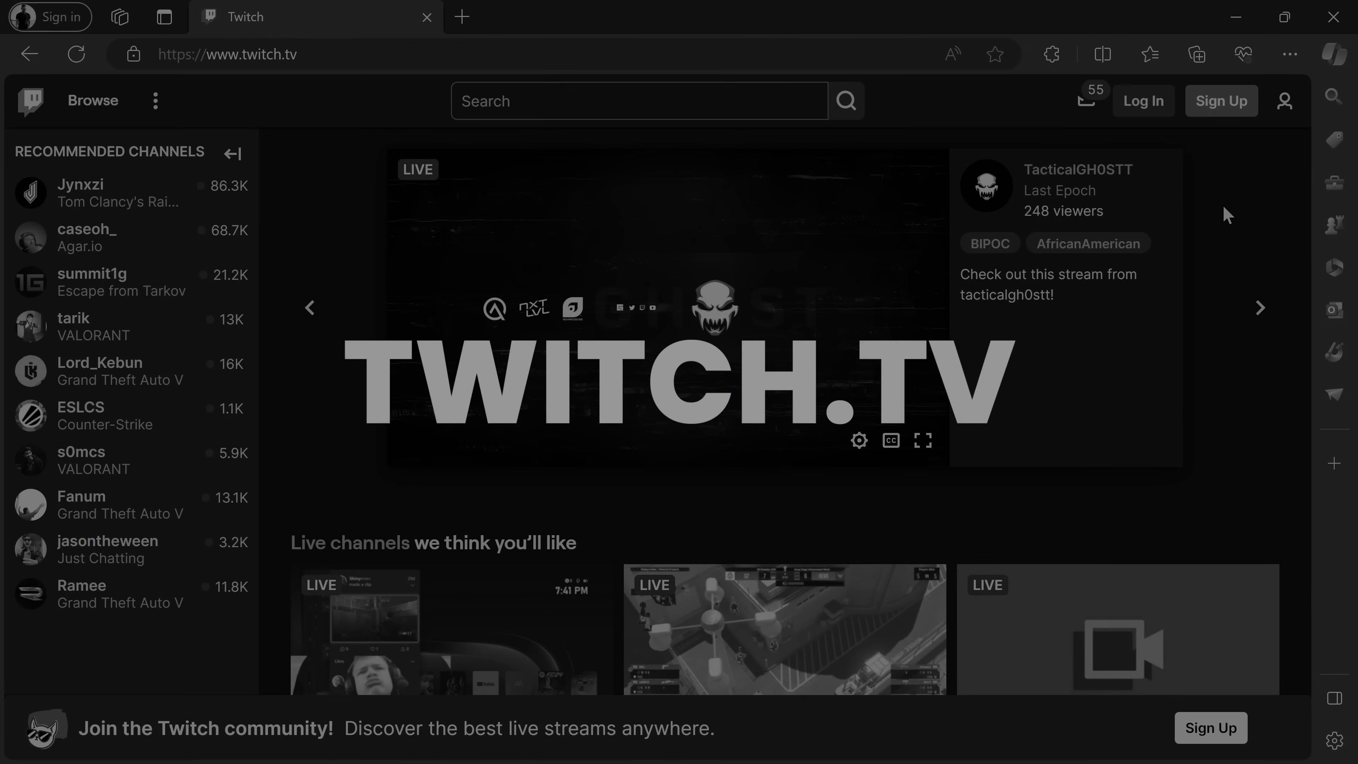
Begin a new Twitch account at the Join Twitch today form, starting with the username field.
{"action": "key", "text": "ctrl+plus"}
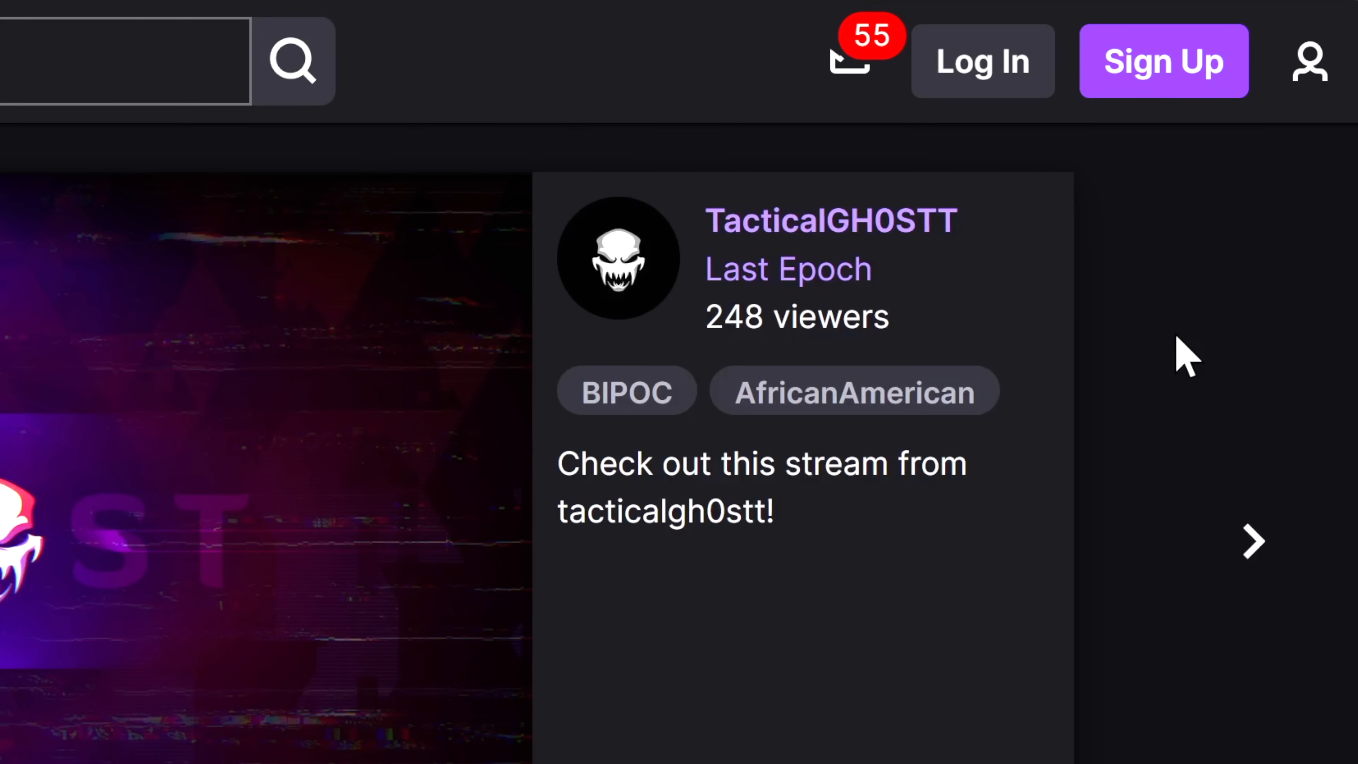
{"action": "mouse_move", "coordinate": [1178, 199]}
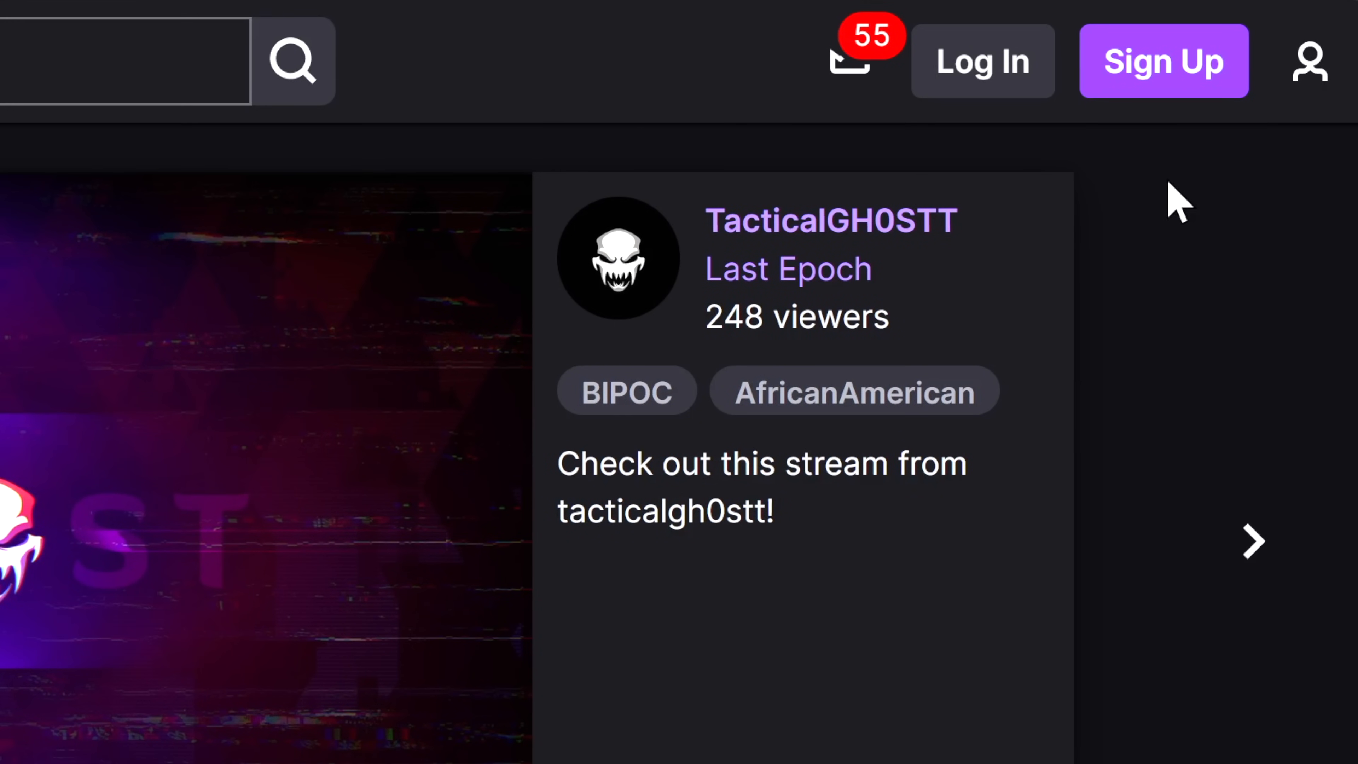
{"action": "left_click", "coordinate": [1162, 61]}
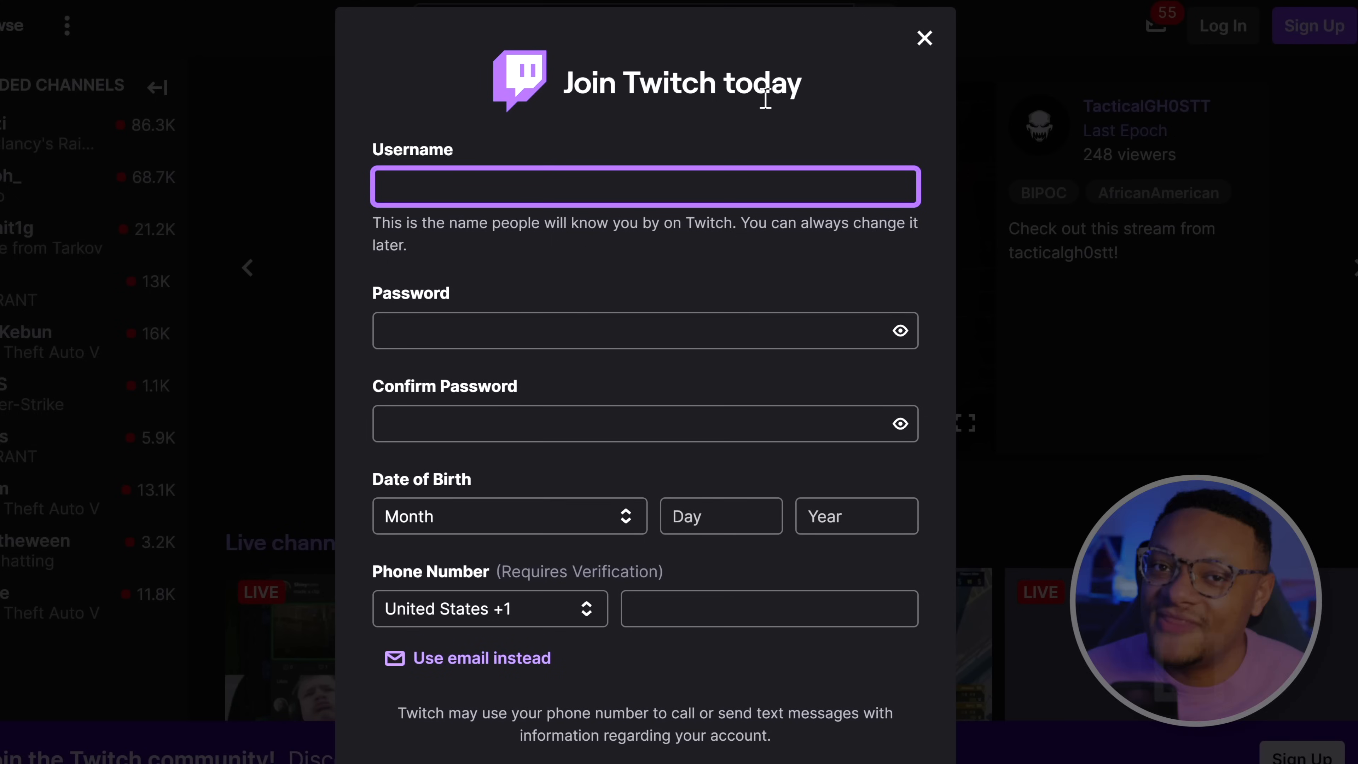
{"action": "left_click", "coordinate": [644, 186]}
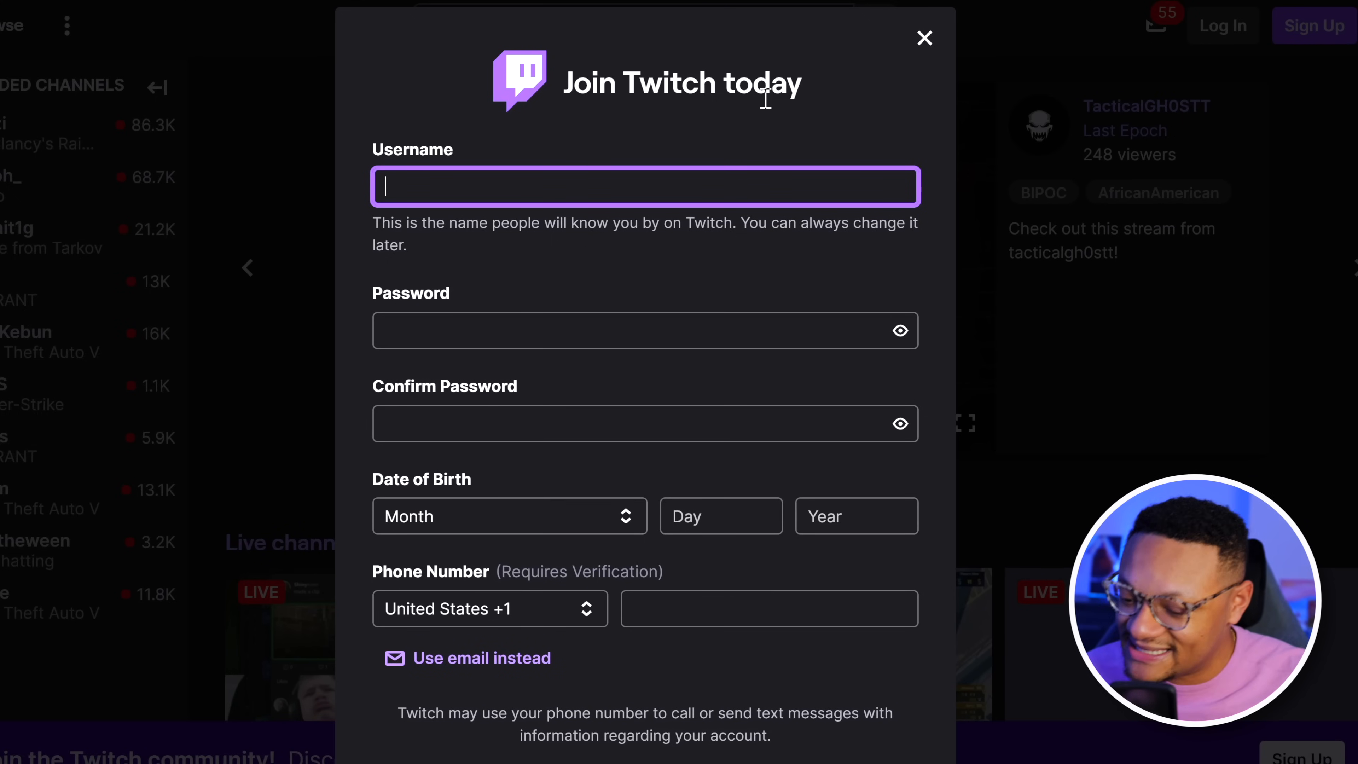
{"action": "scroll", "scroll_direction": "down", "scroll_amount": 3}
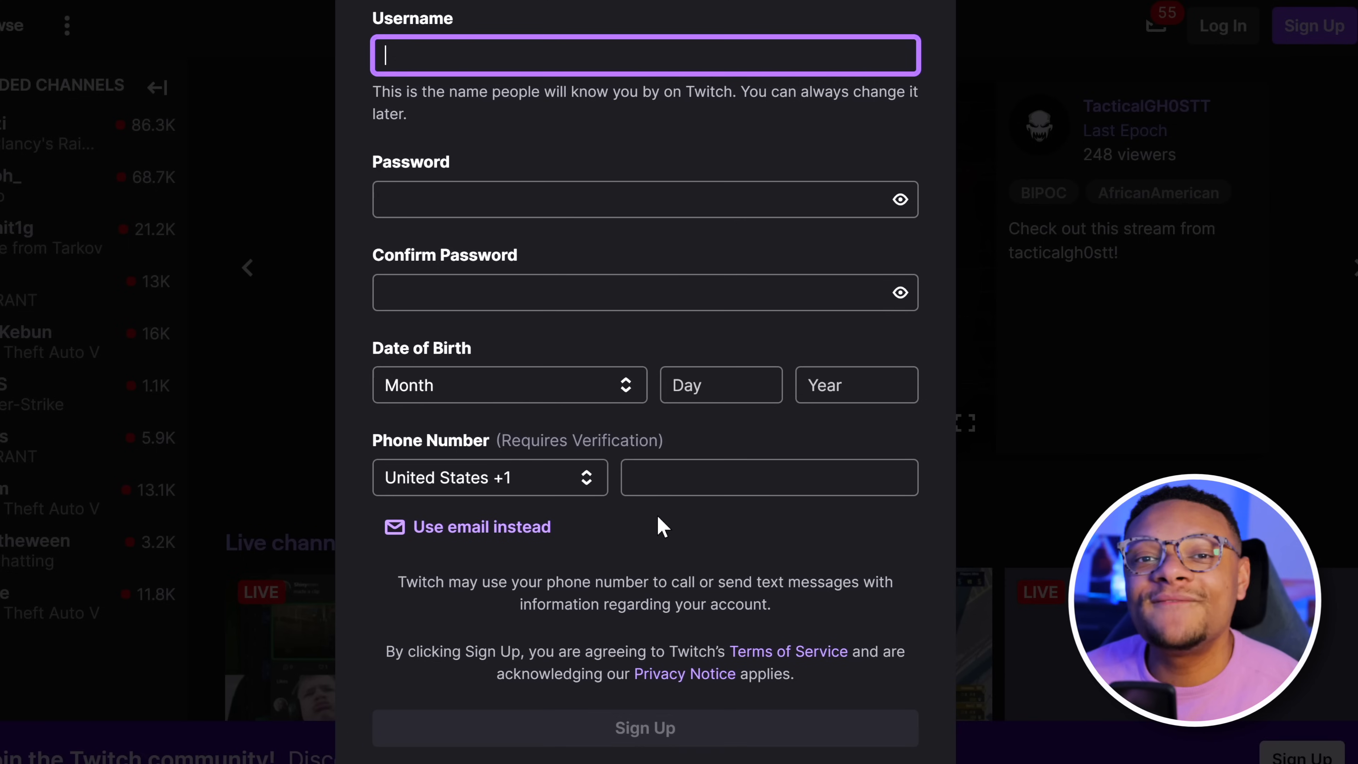
{"action": "left_click", "coordinate": [481, 526]}
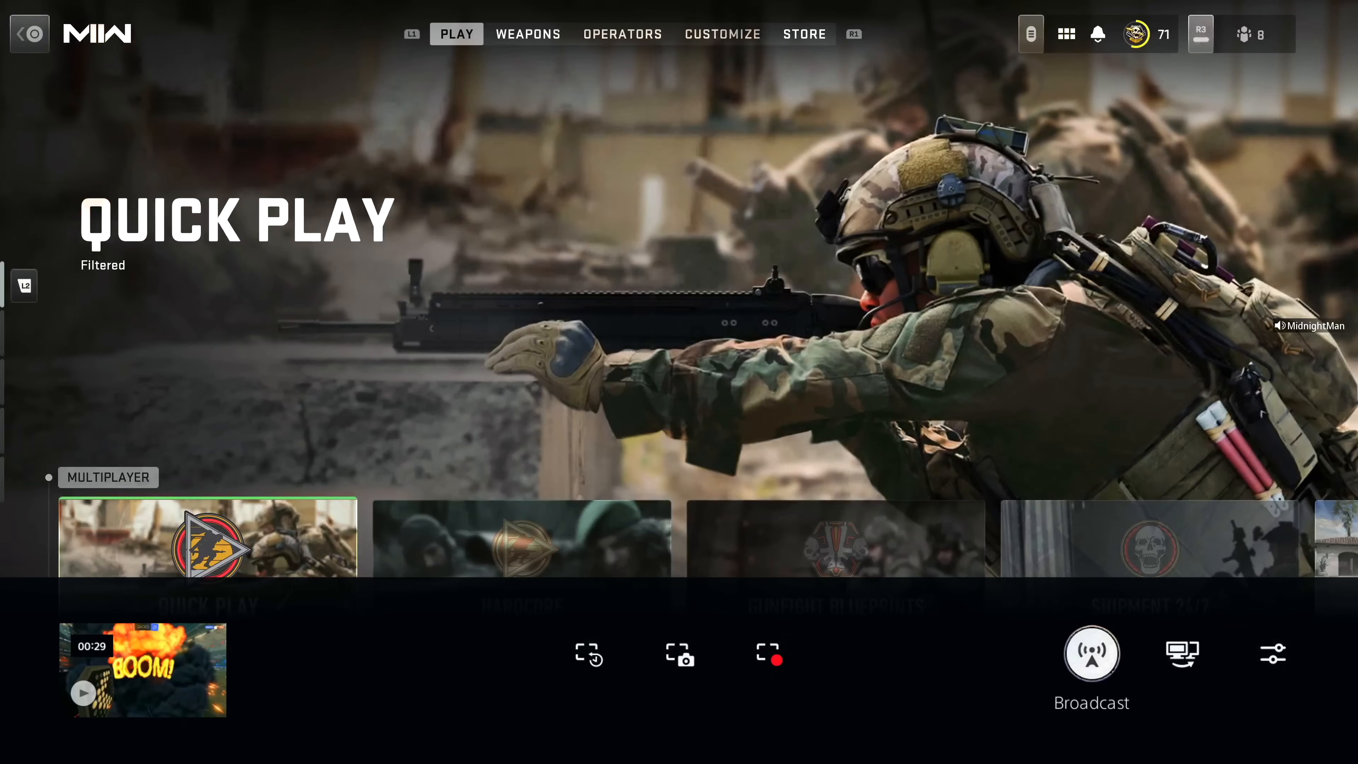
Bring up the PS5 control centre's Broadcast option over the game menu.
{"action": "left_click", "coordinate": [1091, 652]}
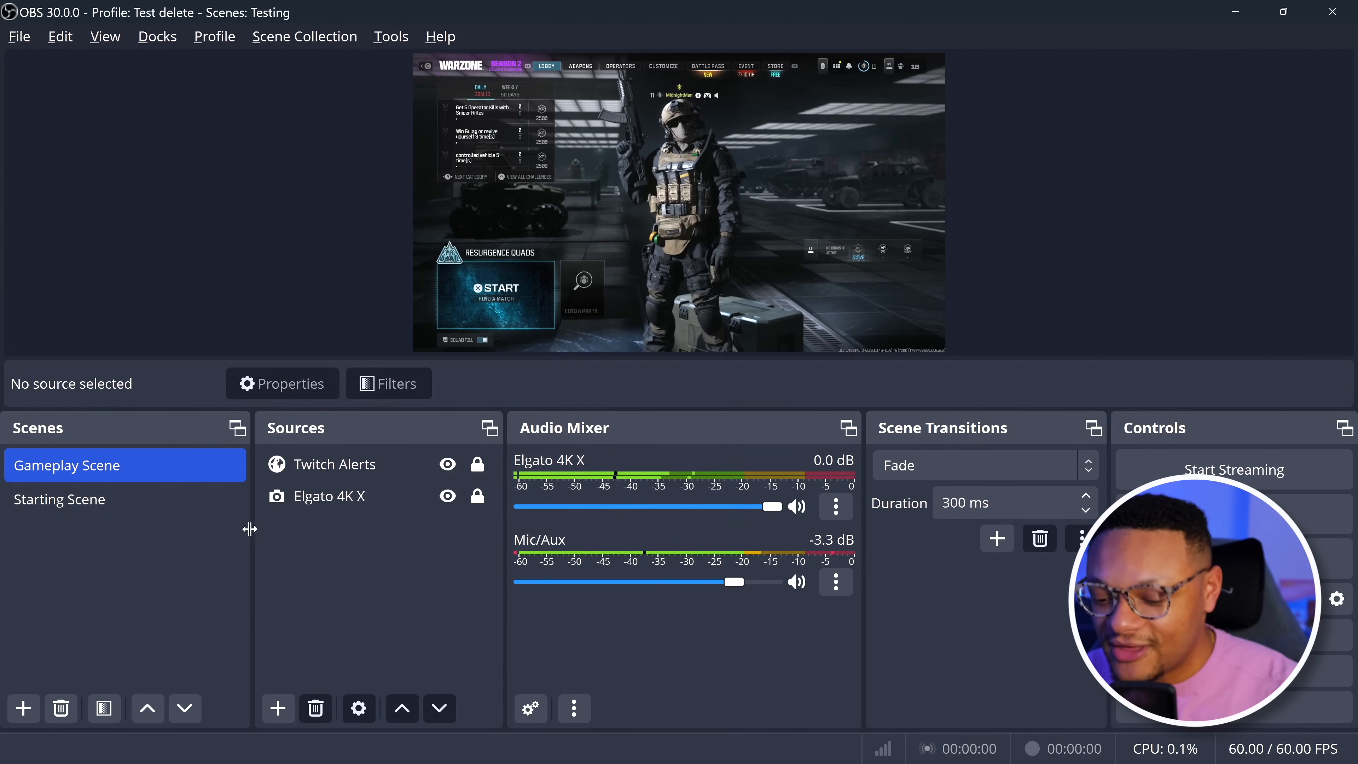
{"action": "left_click", "coordinate": [77, 499]}
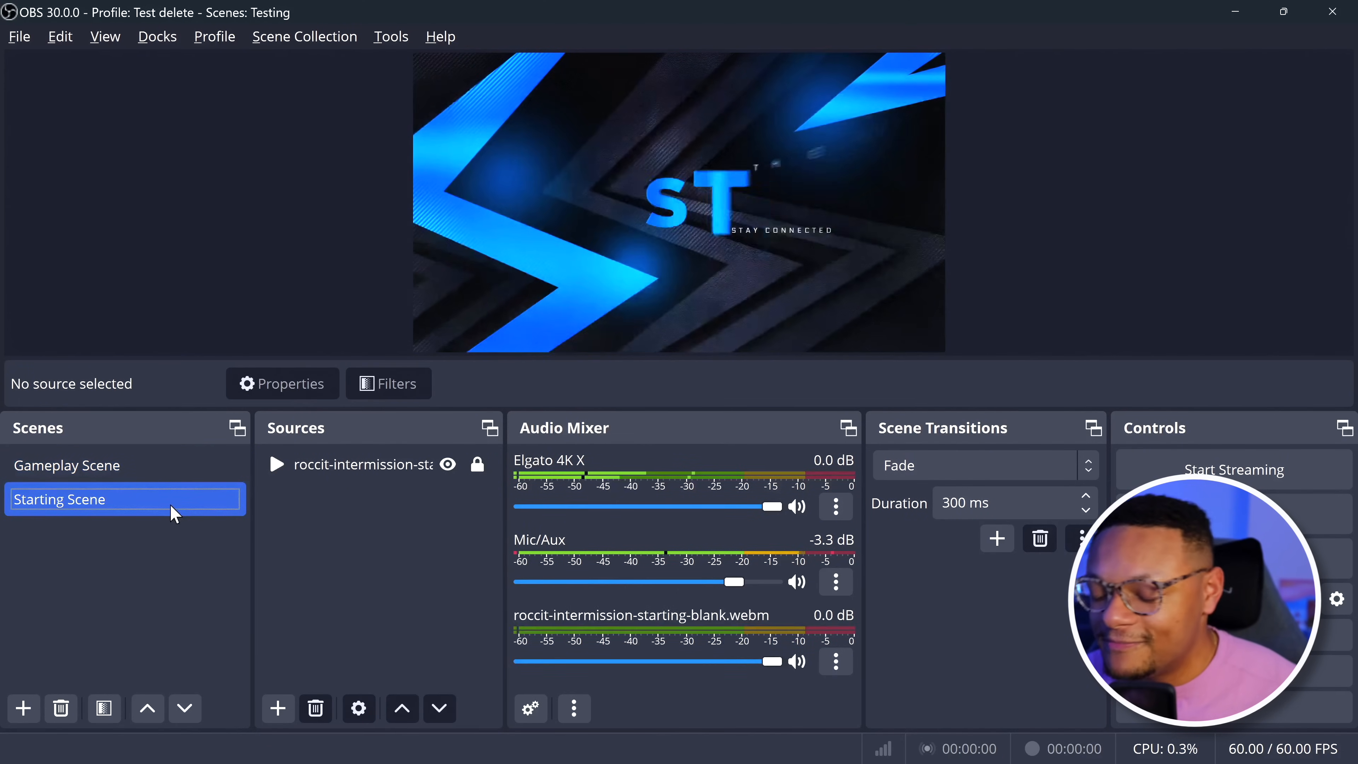
{"action": "left_click", "coordinate": [68, 465]}
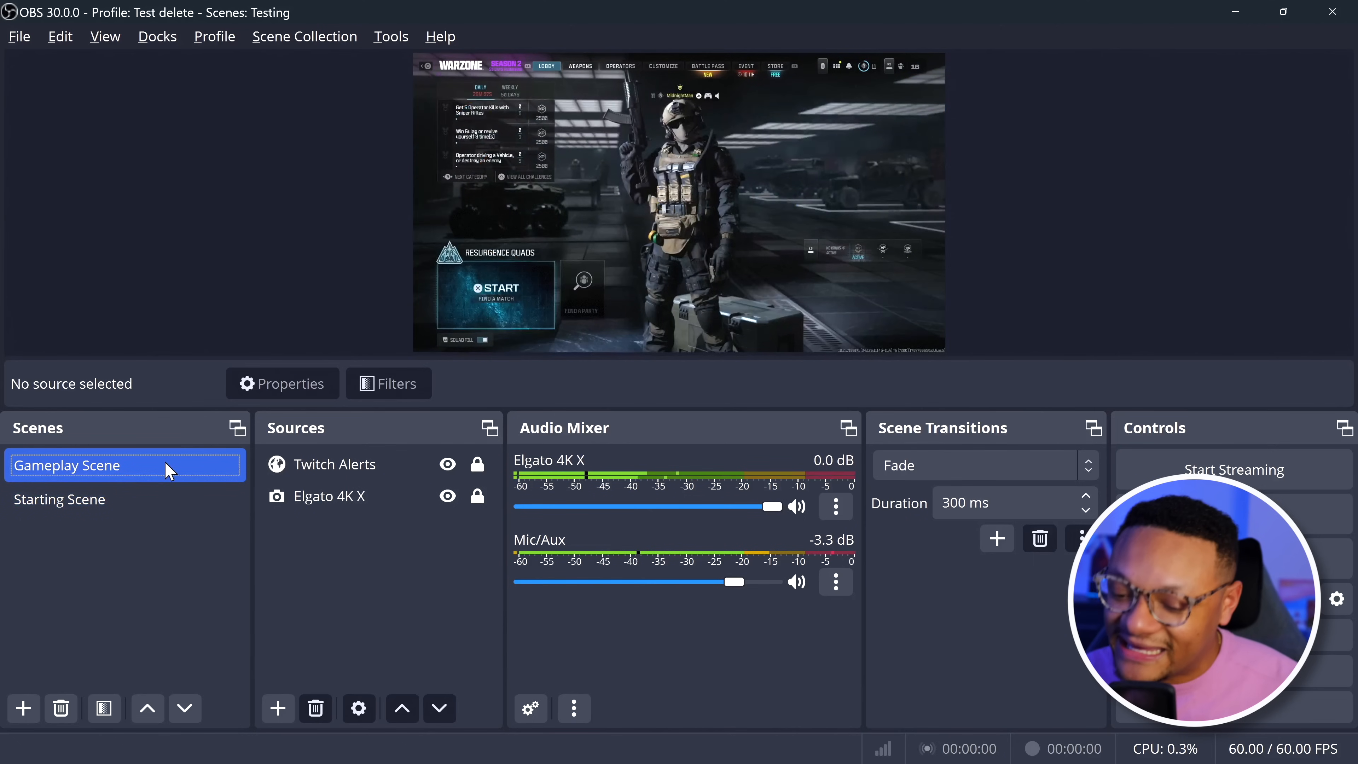
{"action": "left_click", "coordinate": [328, 495]}
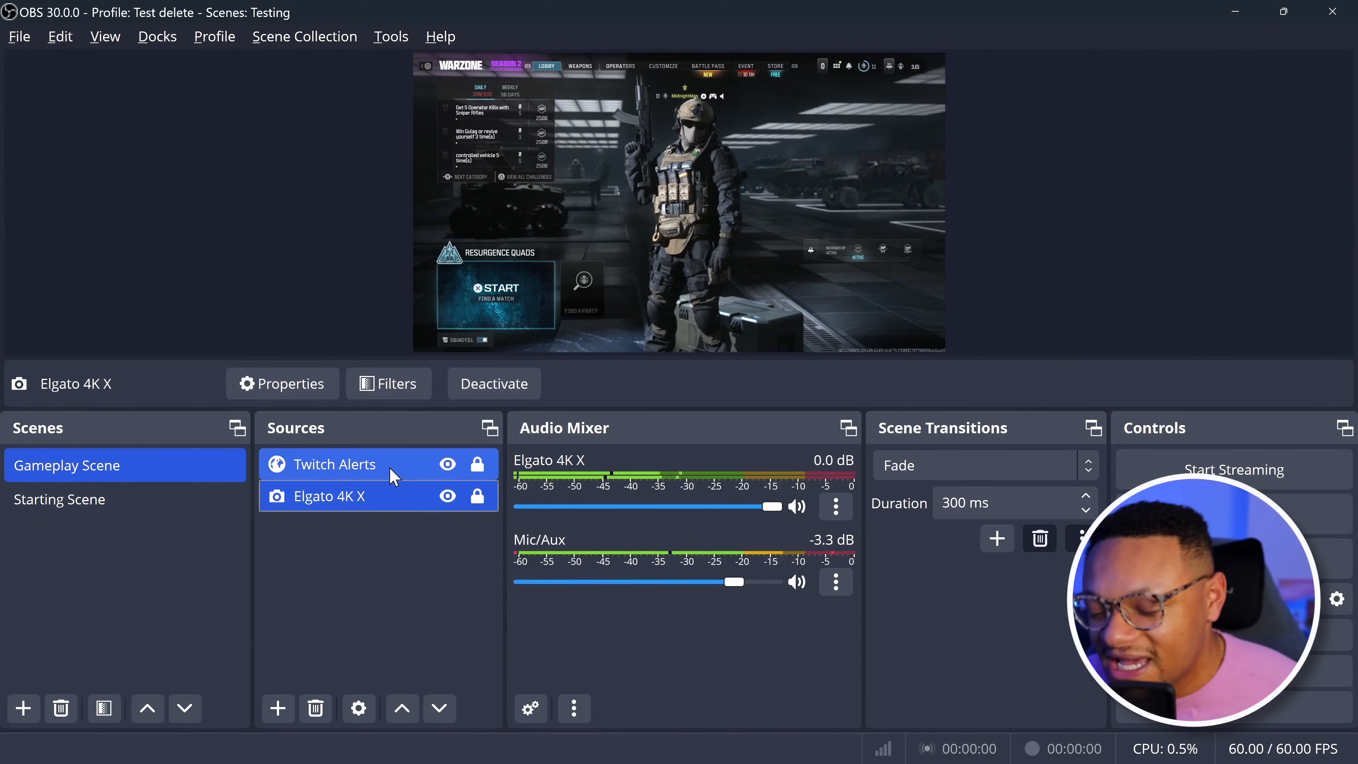
{"action": "left_click", "coordinate": [277, 709]}
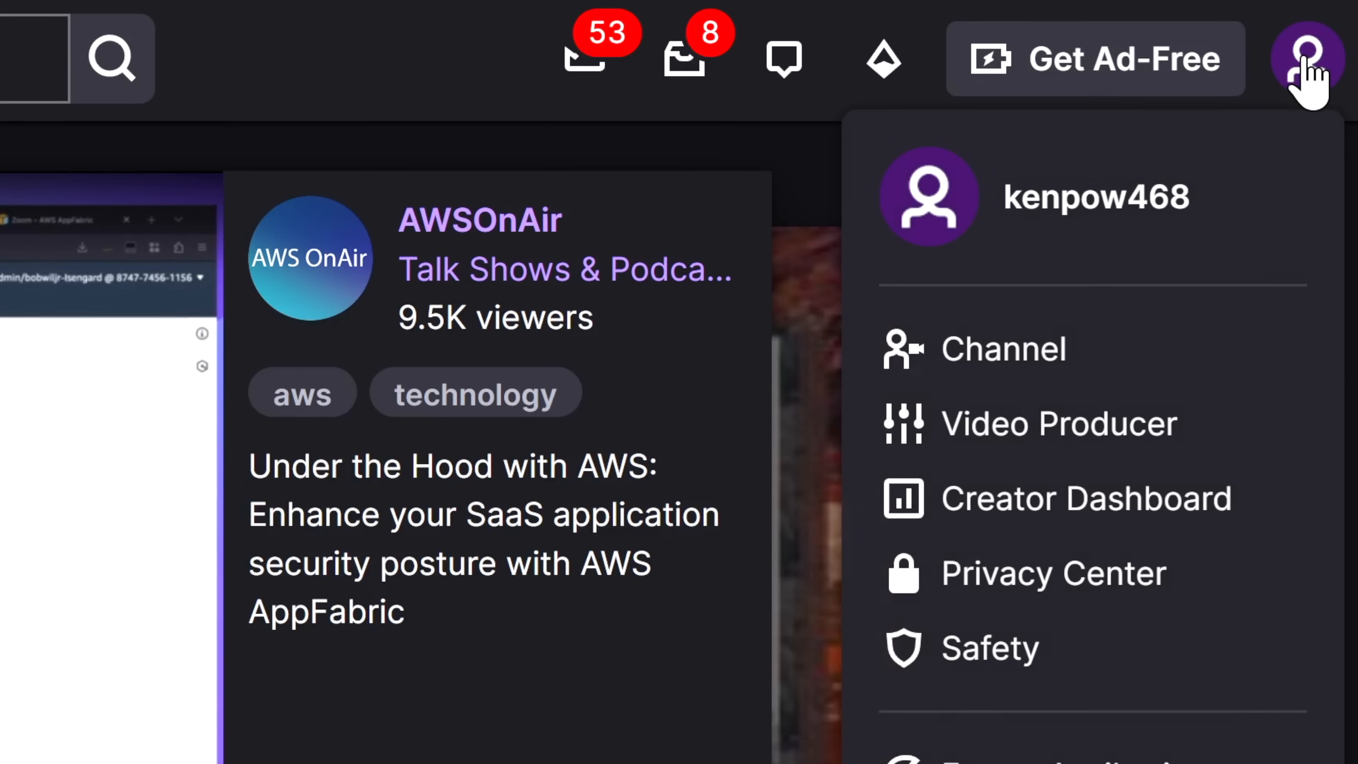
{"action": "mouse_move", "coordinate": [1087, 498]}
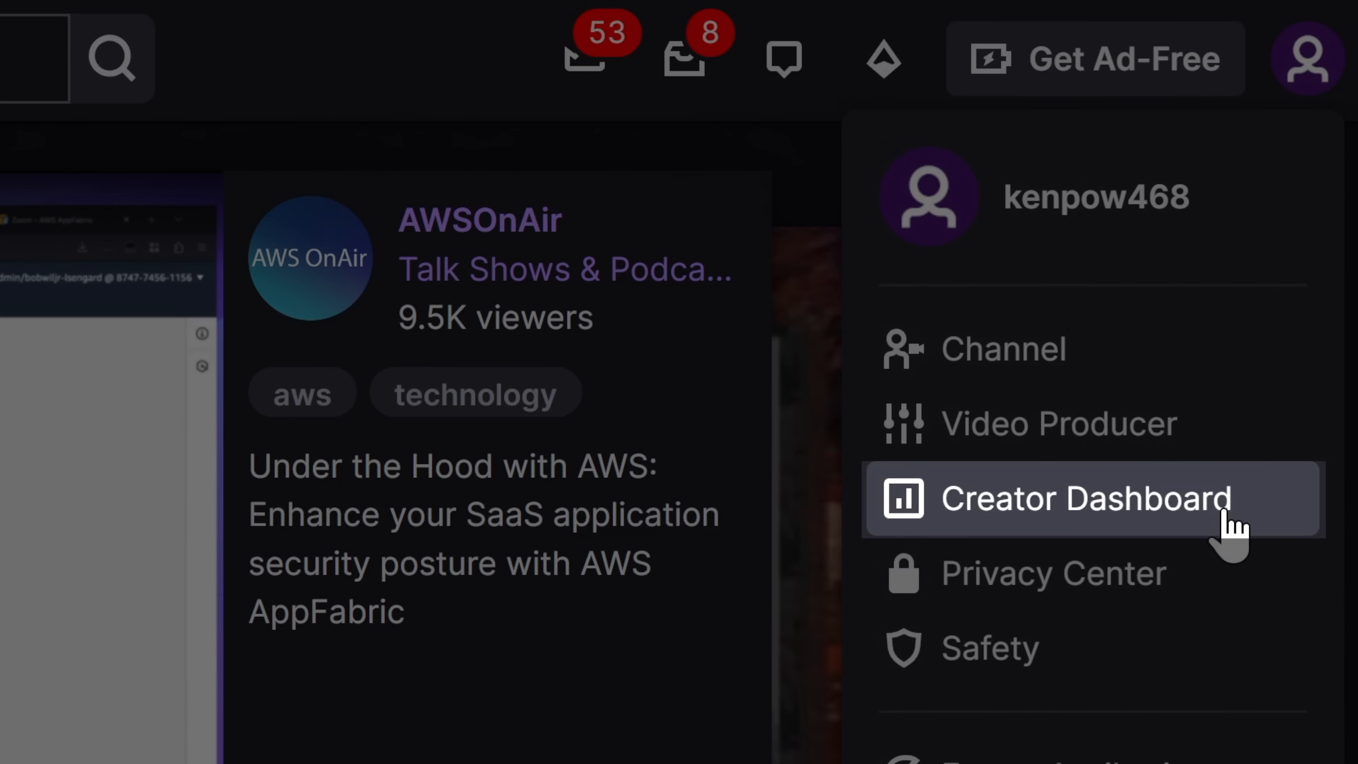
Start a new alert box from the Creator Dashboard's Alerts page.
{"action": "left_click", "coordinate": [1085, 497]}
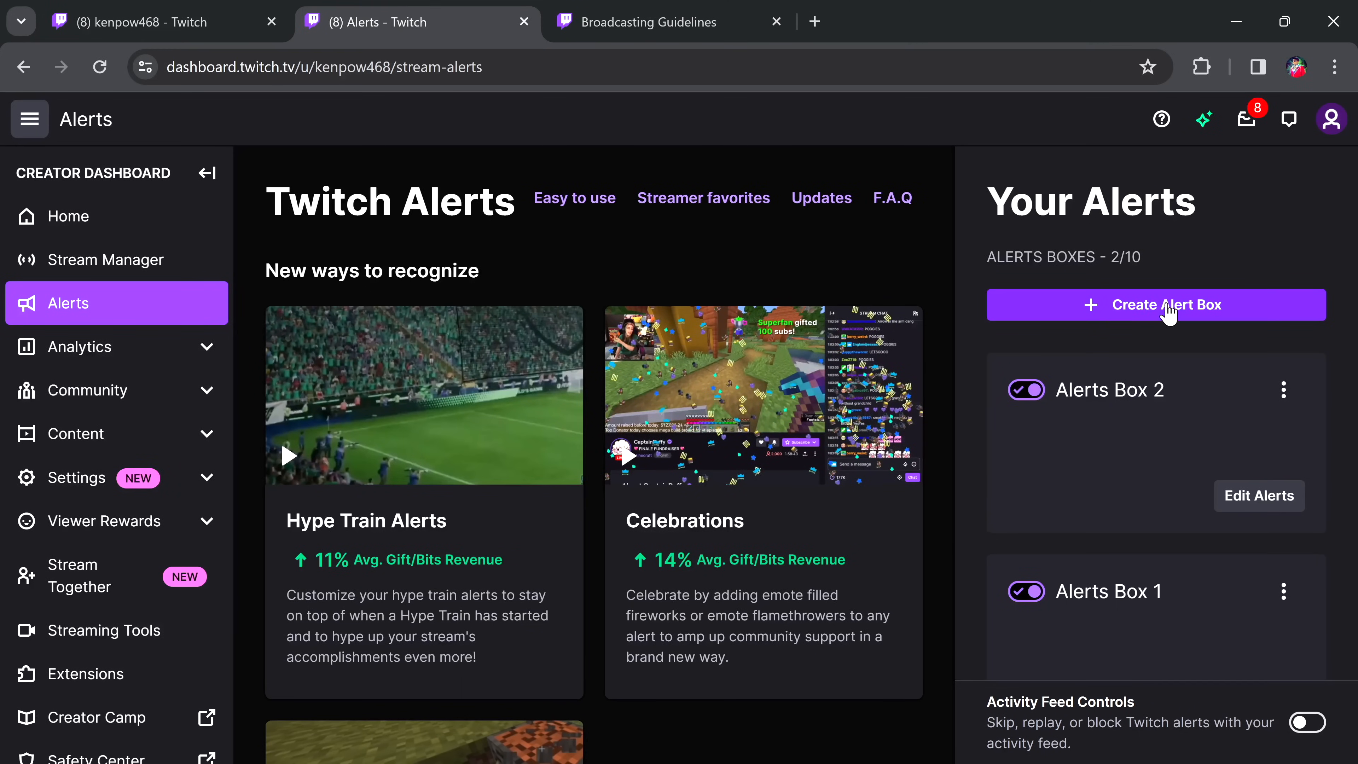
{"action": "left_click", "coordinate": [1155, 304]}
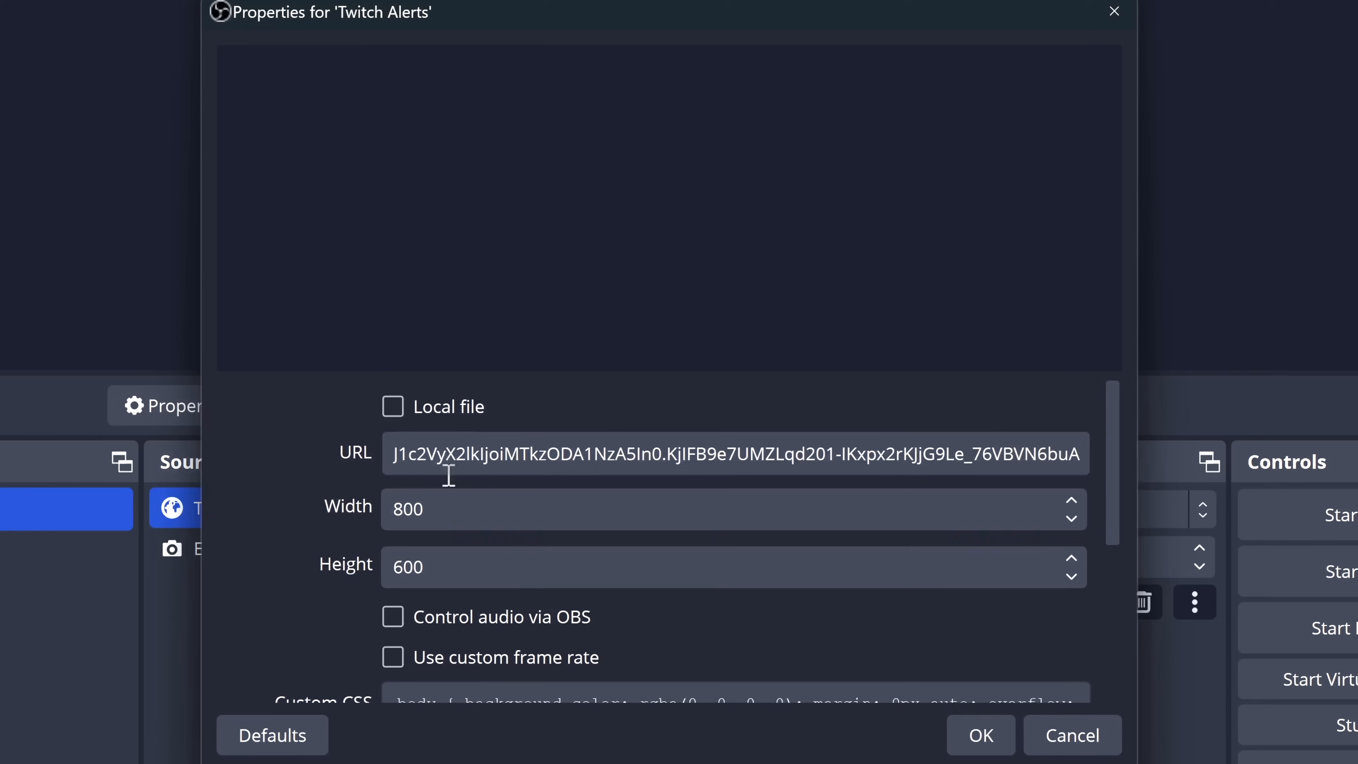
Select the entire existing URL in the Twitch Alerts source properties.
{"action": "triple_click", "coordinate": [733, 453]}
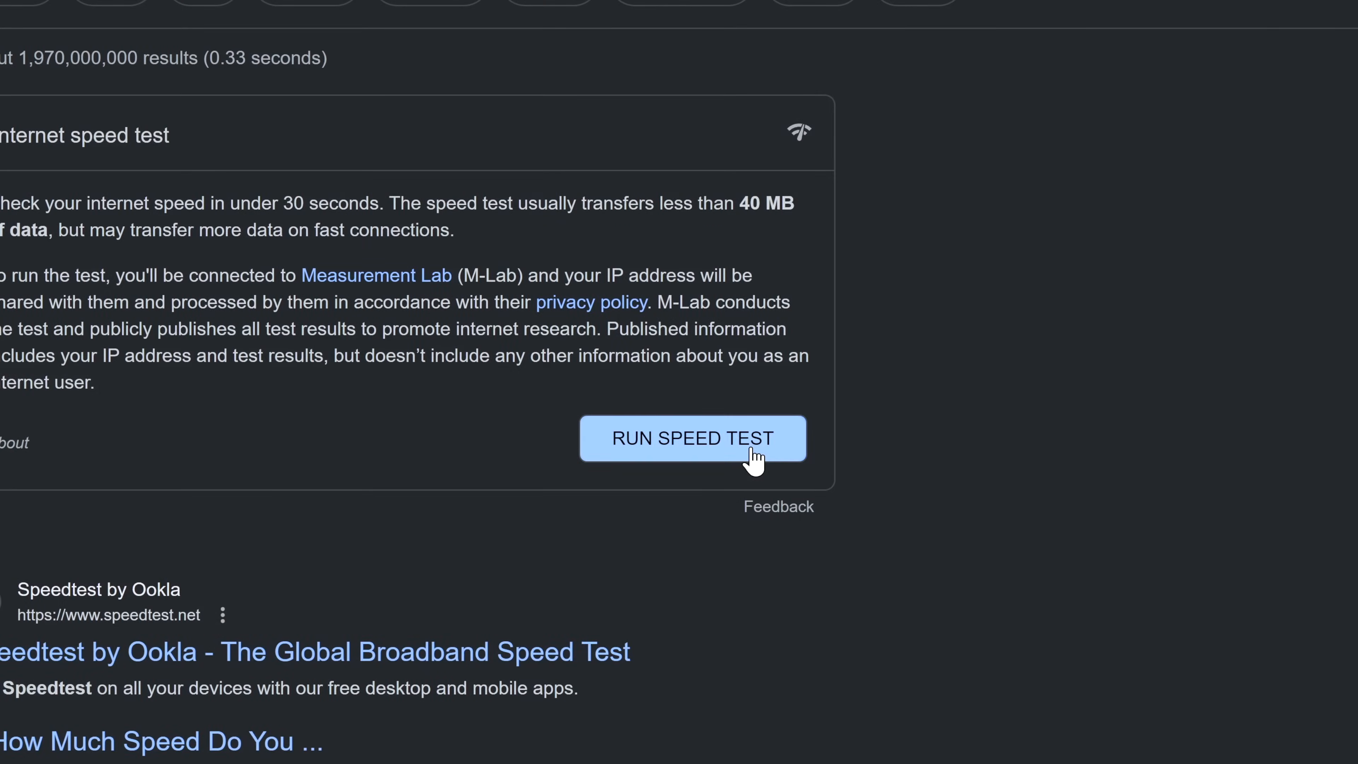
Run Google's built-in internet speed test.
{"action": "left_click", "coordinate": [695, 437]}
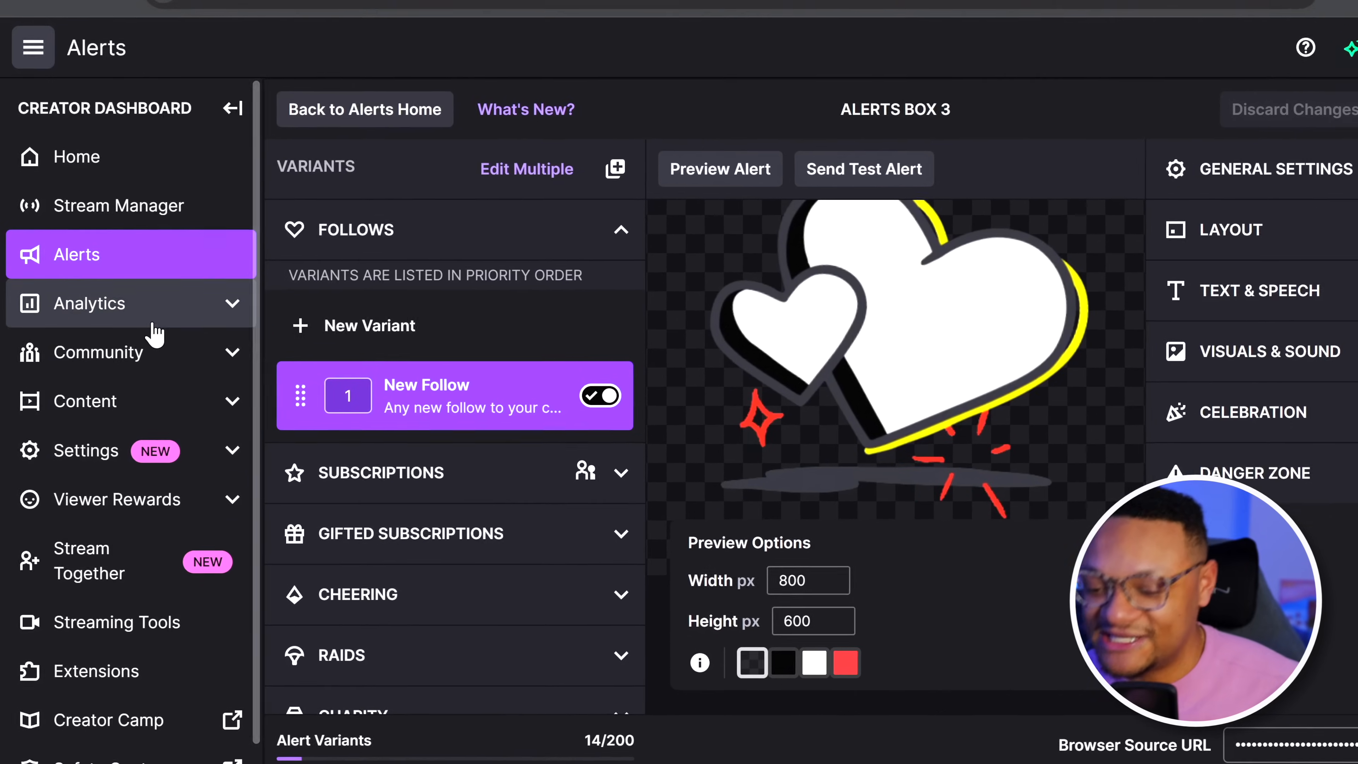
Copy the primary stream key from the dashboard's Stream Key & Preferences settings.
{"action": "scroll", "scroll_direction": "down", "scroll_amount": 3}
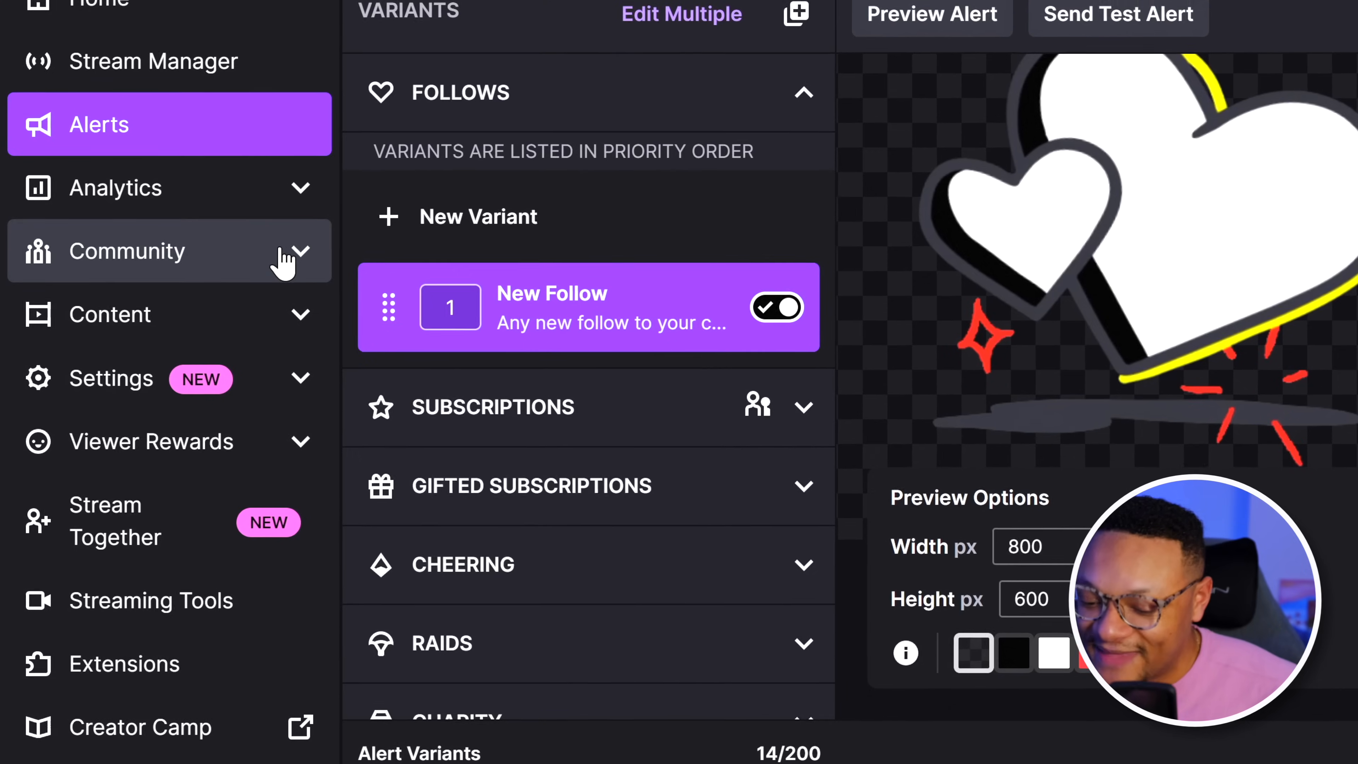
{"action": "scroll", "scroll_direction": "down", "scroll_amount": 3}
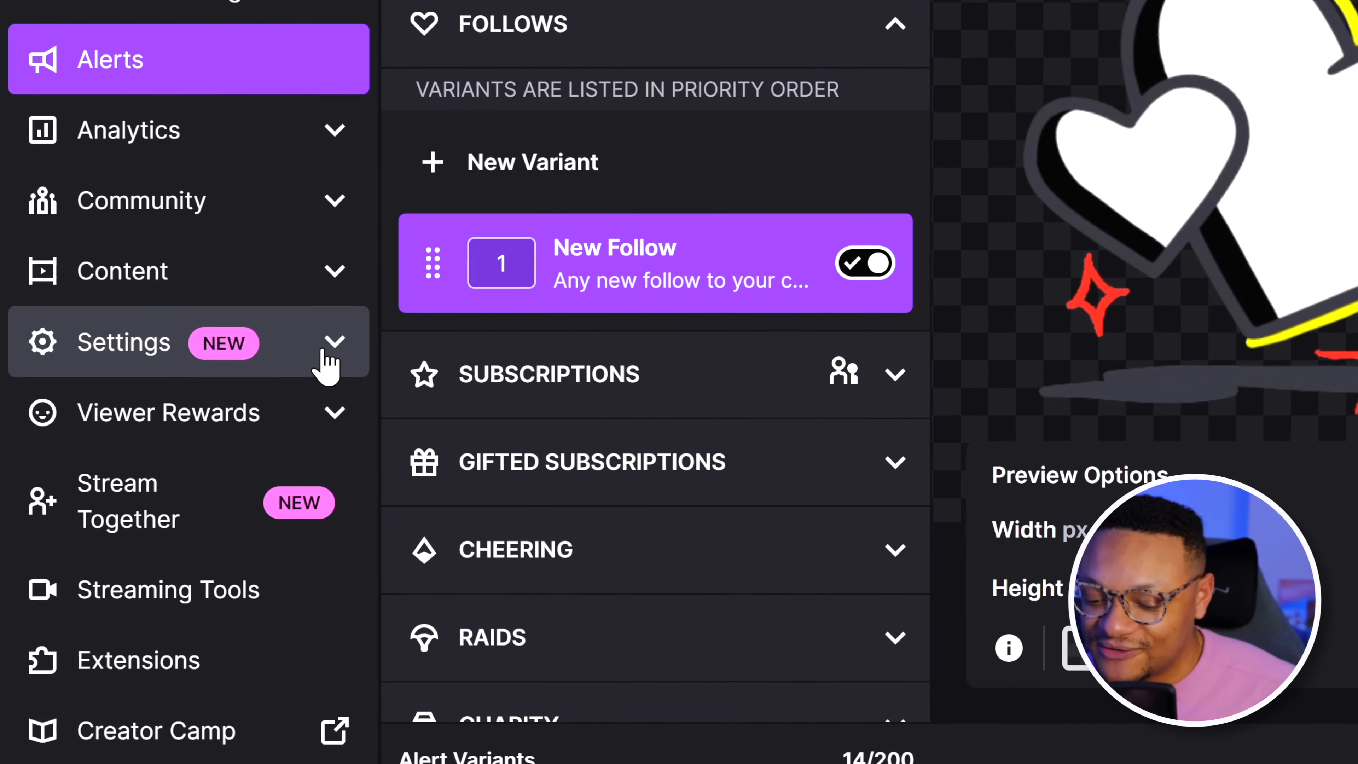
{"action": "left_click", "coordinate": [124, 341]}
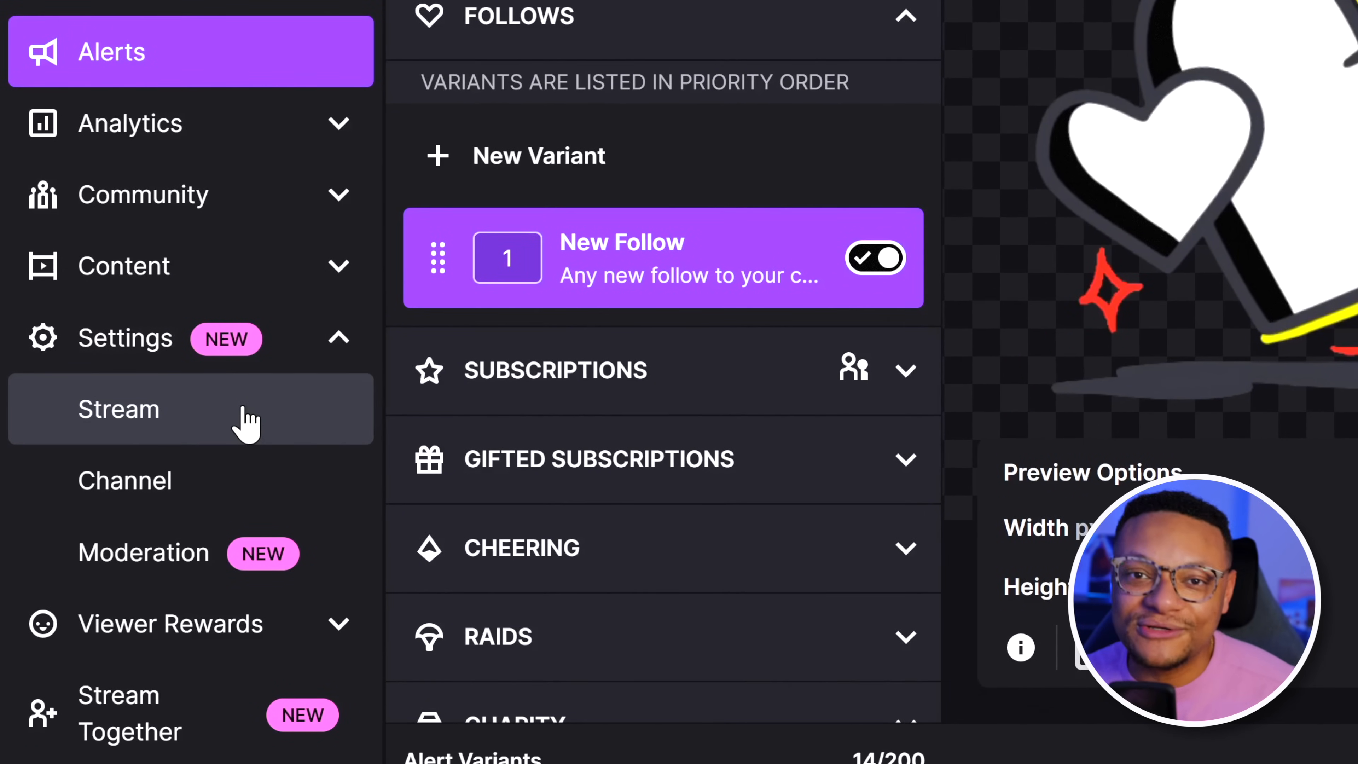
{"action": "left_click", "coordinate": [119, 408]}
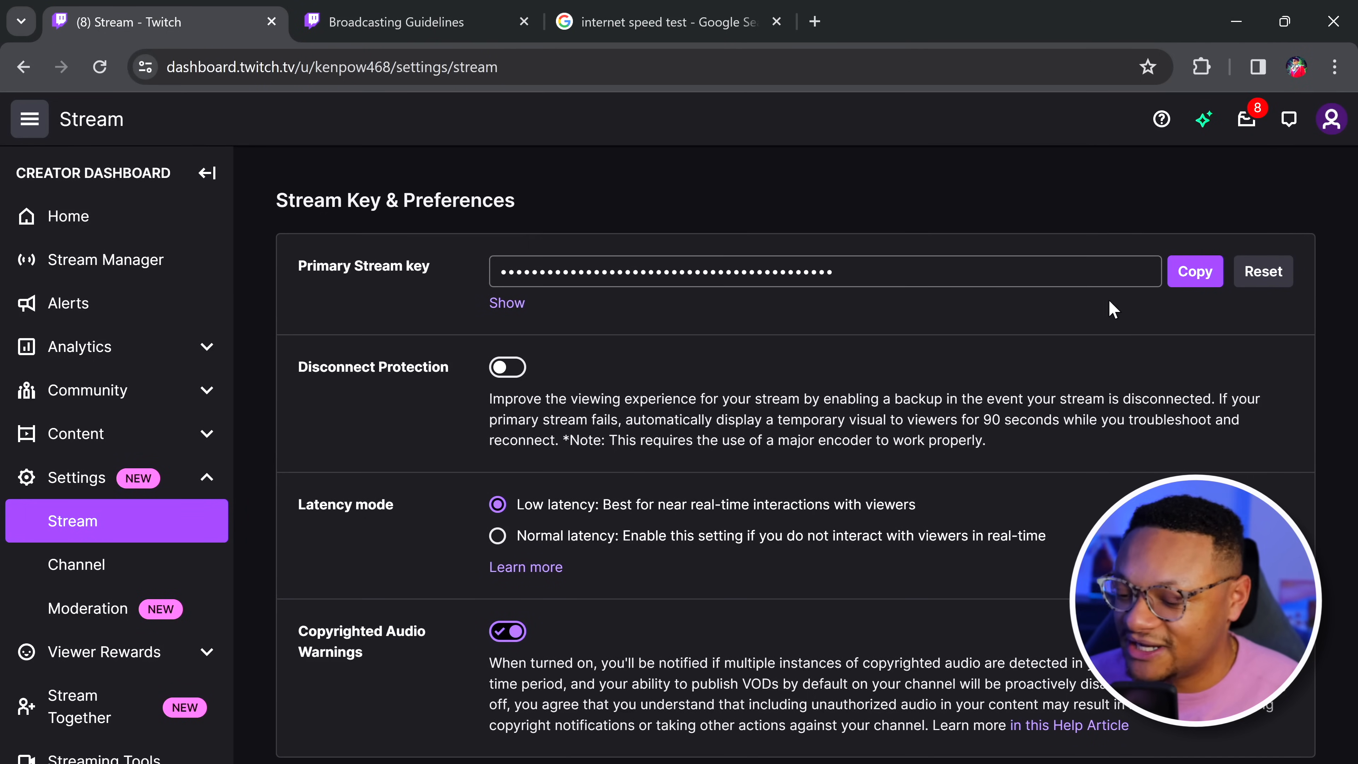
{"action": "left_click", "coordinate": [1194, 270]}
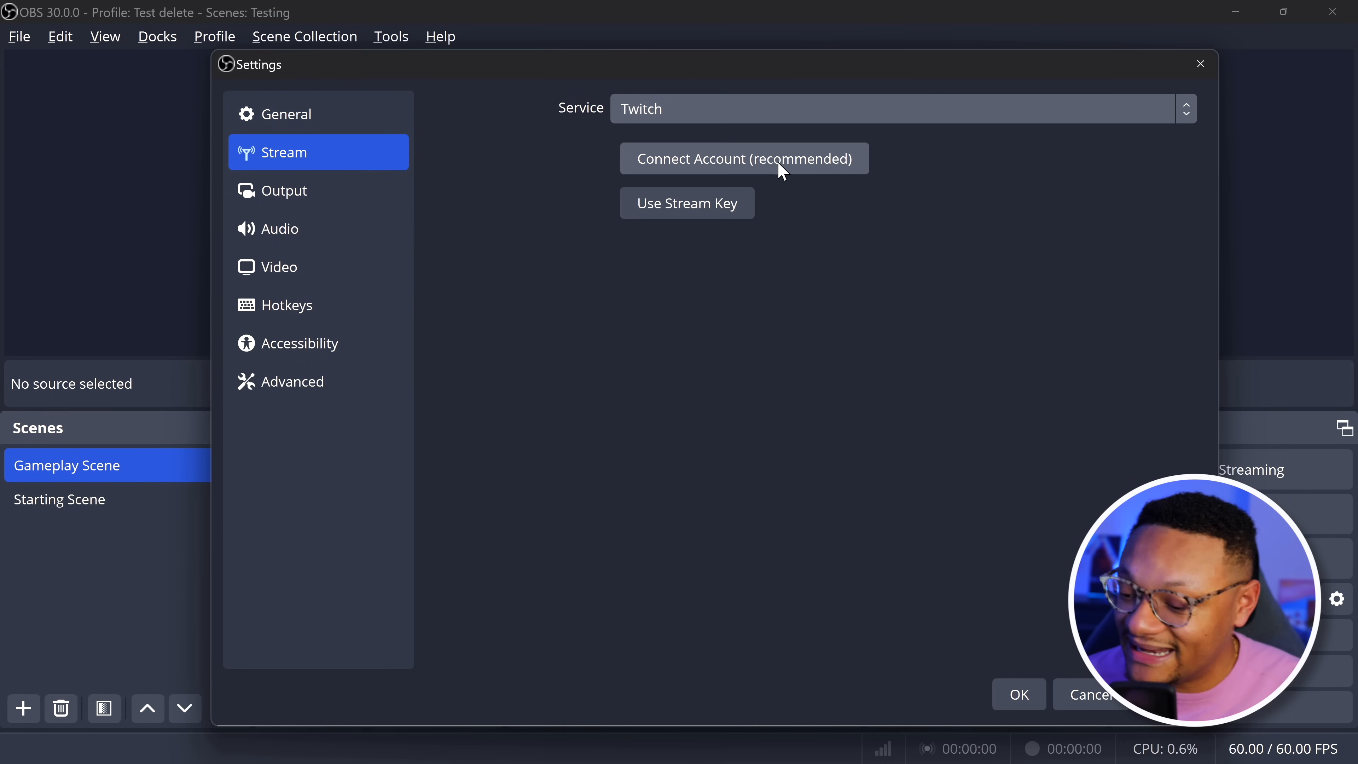
Paste the copied Twitch stream key into OBS, leaving the server on Auto.
{"action": "left_click", "coordinate": [687, 203]}
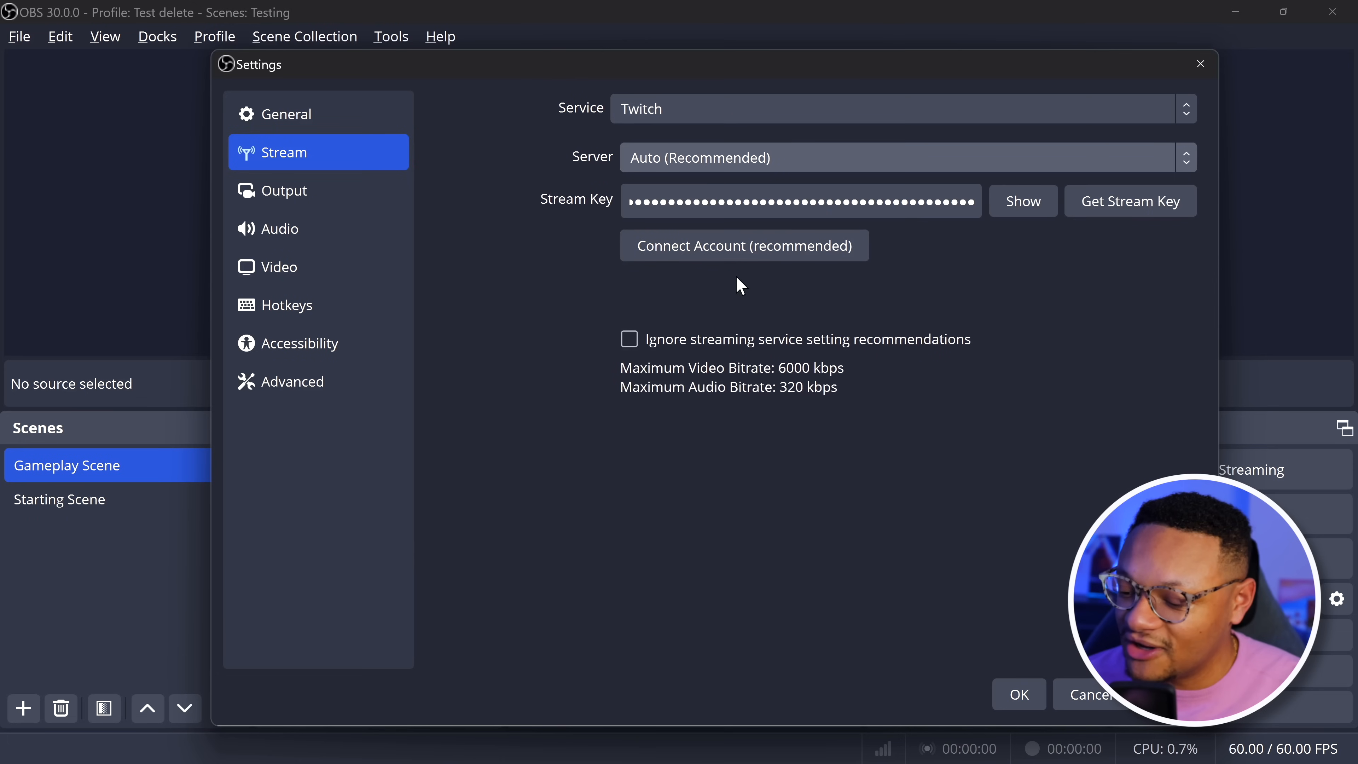
{"action": "left_click", "coordinate": [799, 200]}
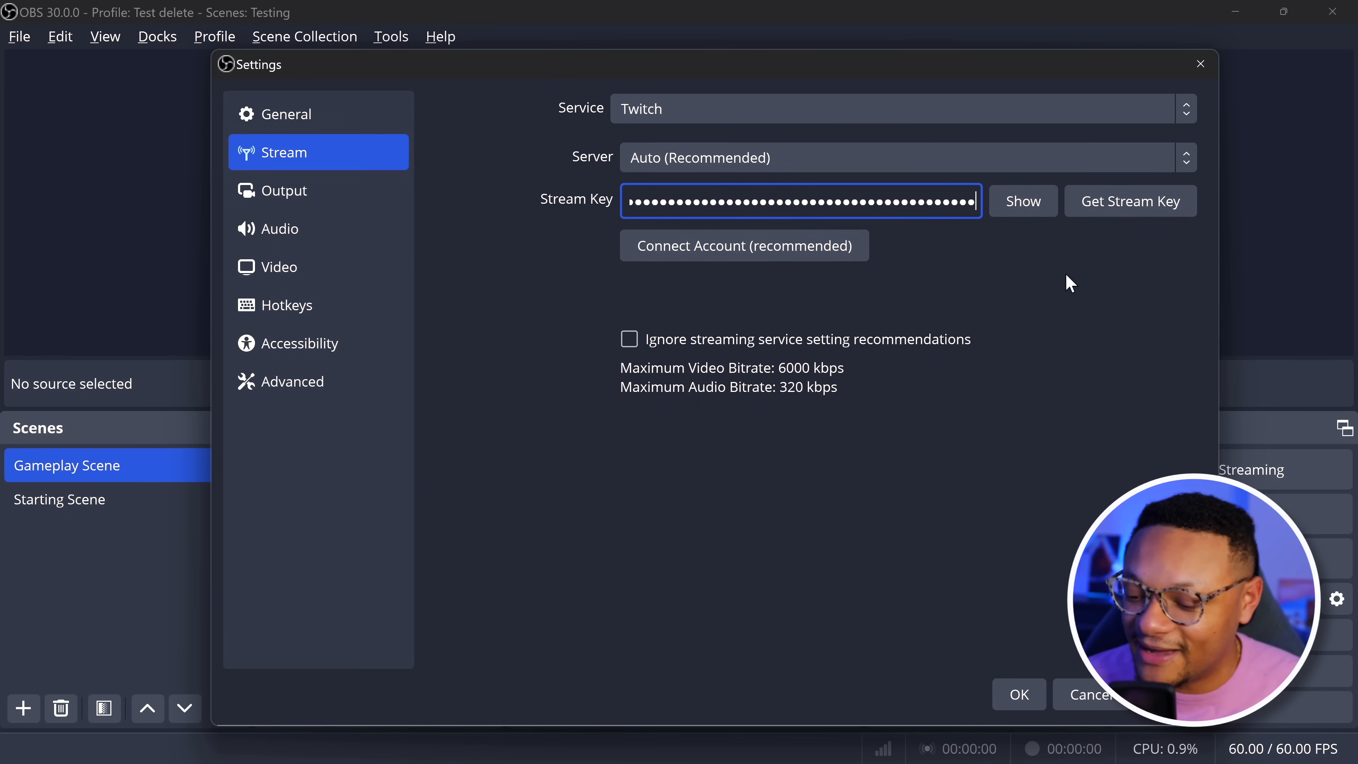
{"action": "mouse_move", "coordinate": [358, 195]}
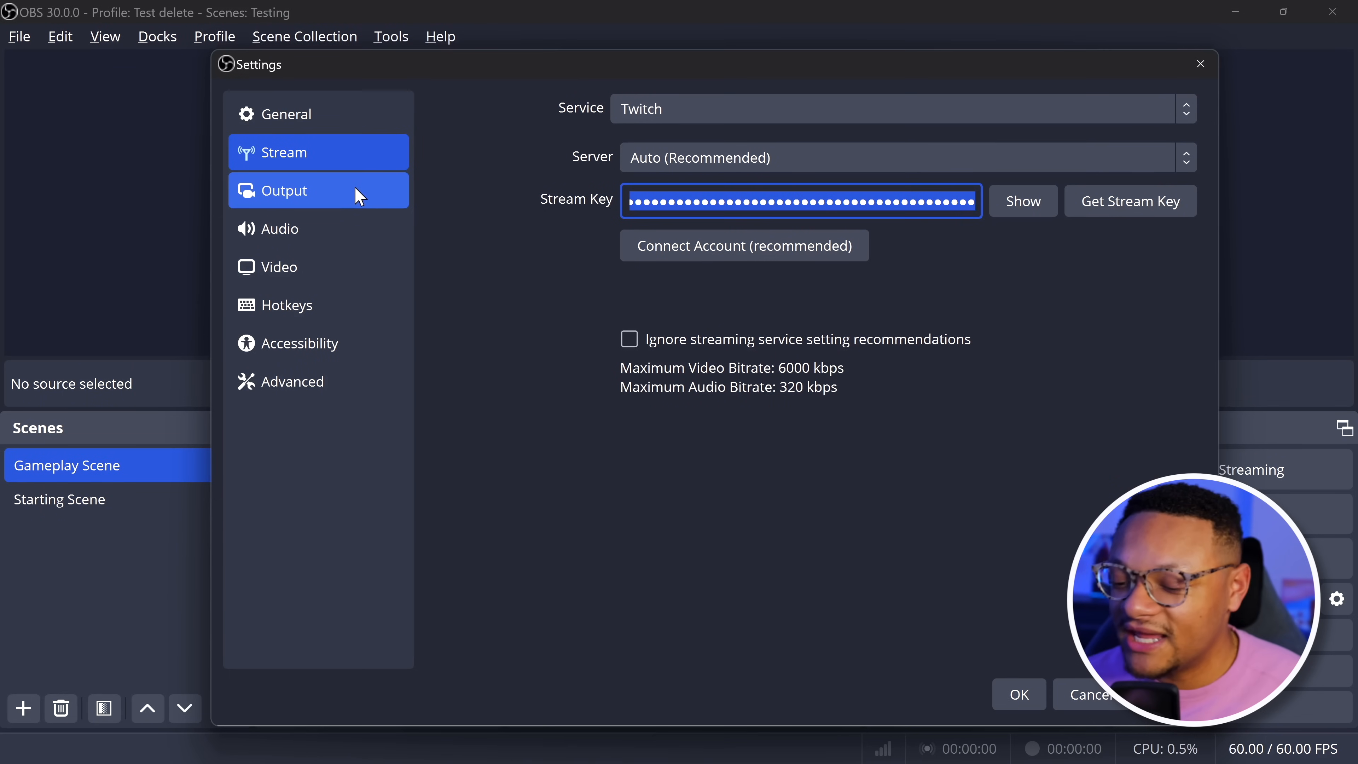
View OBS's Advanced output settings with NVIDIA NVENC H.264 at 8000 Kbps CBR.
{"action": "left_click", "coordinate": [286, 190]}
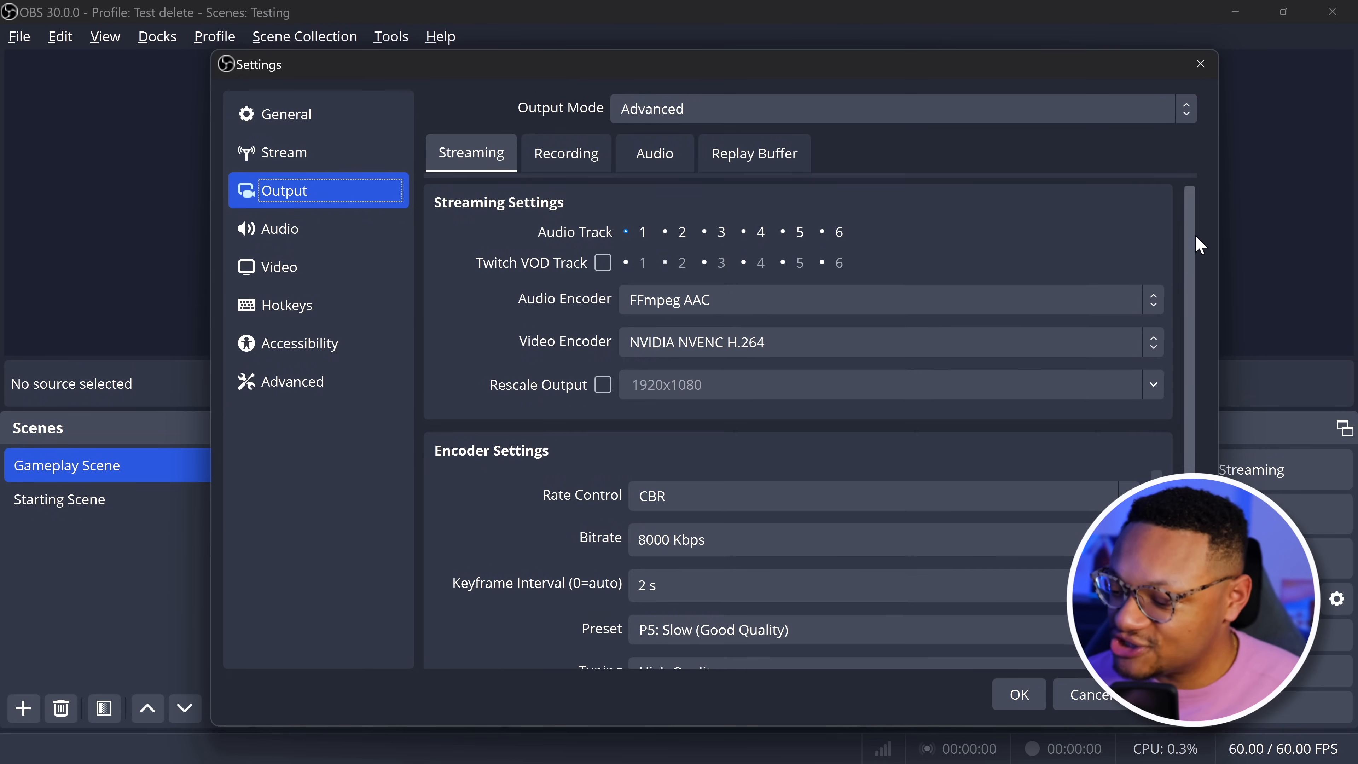
{"action": "left_click", "coordinate": [900, 108]}
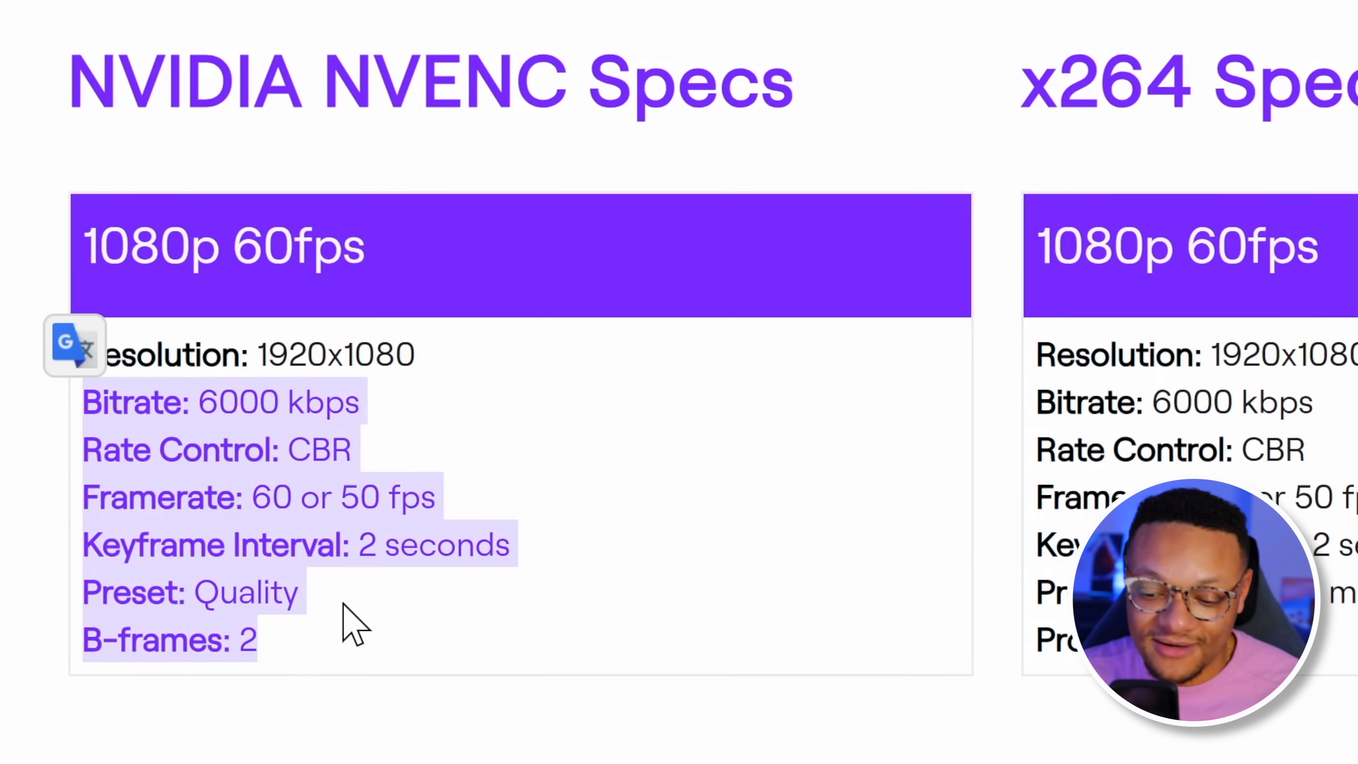
{"action": "mouse_move", "coordinate": [446, 593]}
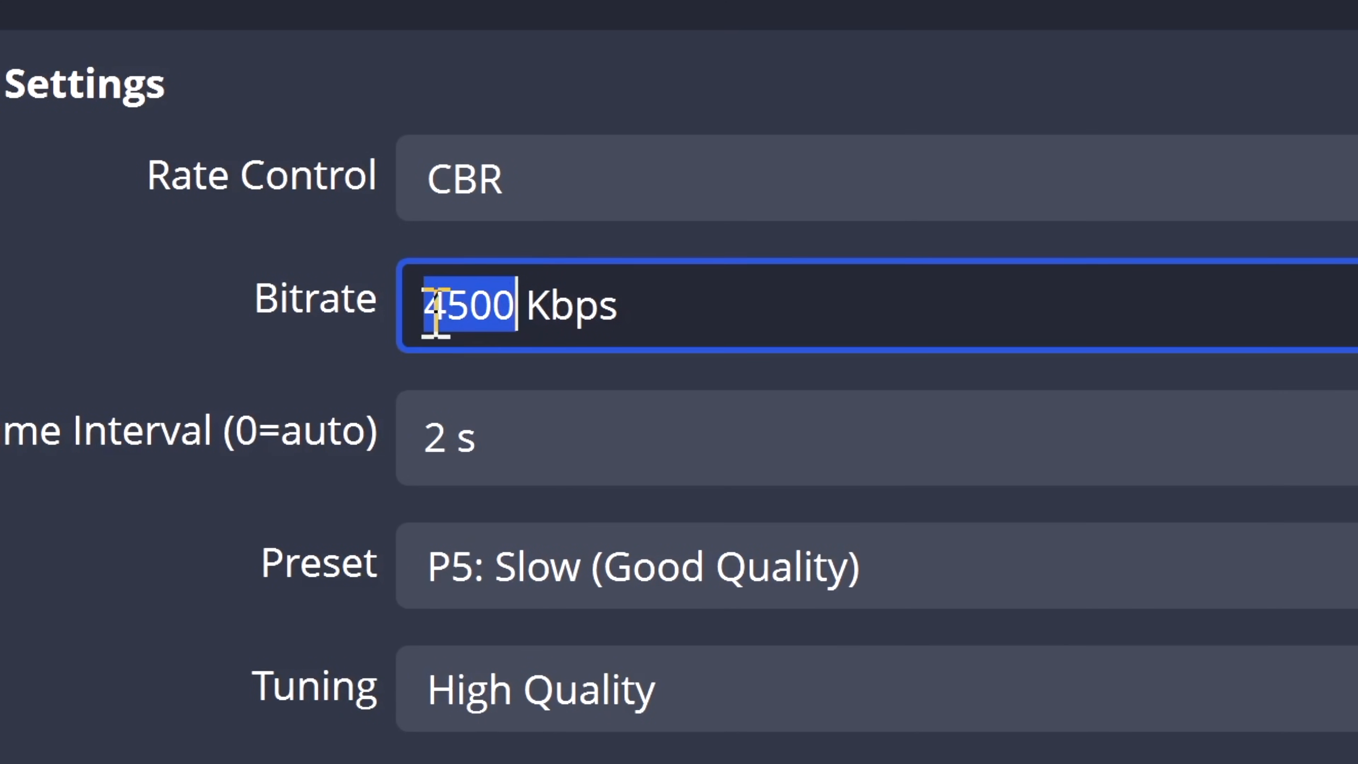
Set the streaming encoder bitrate to 4000 Kbps.
{"action": "type", "text": "4000"}
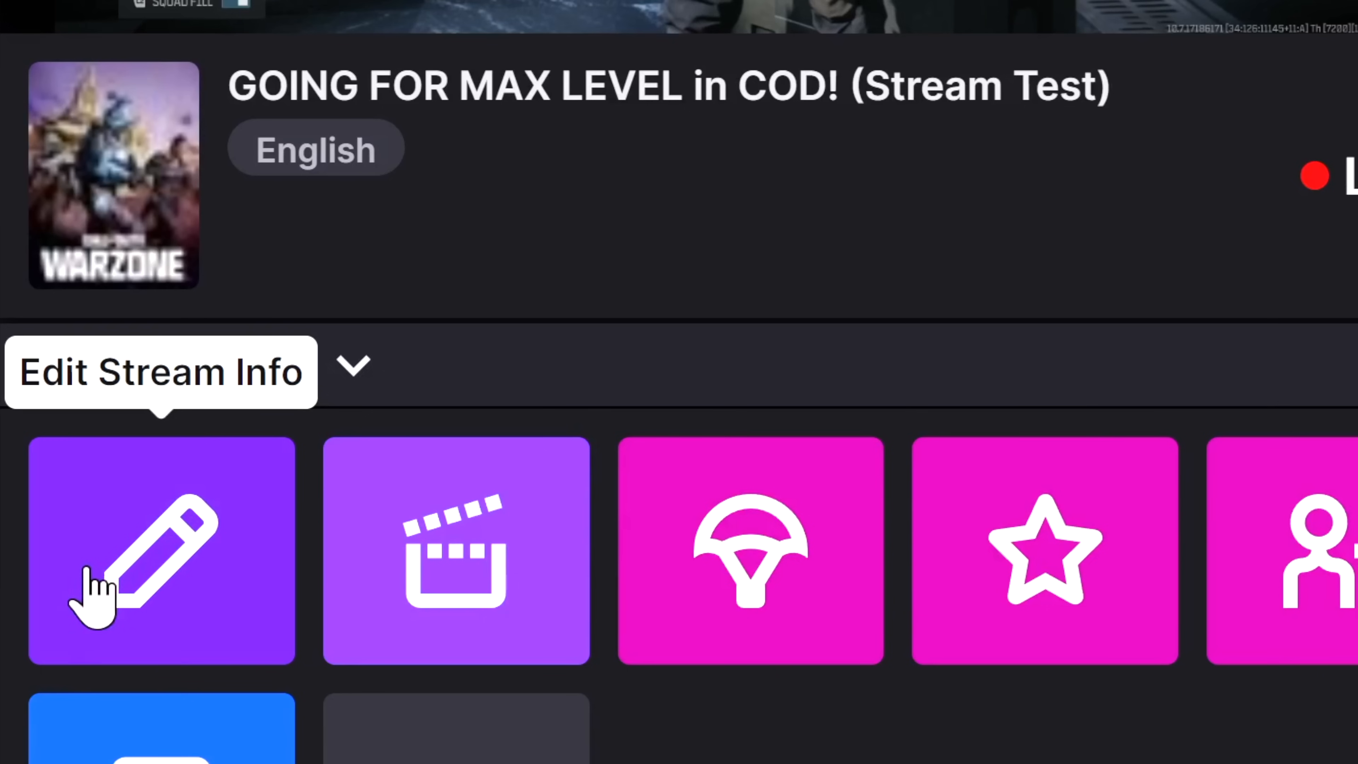
Confirm the stream title 'GOING FOR MAX LEVEL in COD! (Stream Test)' and Call of Duty: Warzone category.
{"action": "left_click", "coordinate": [161, 551]}
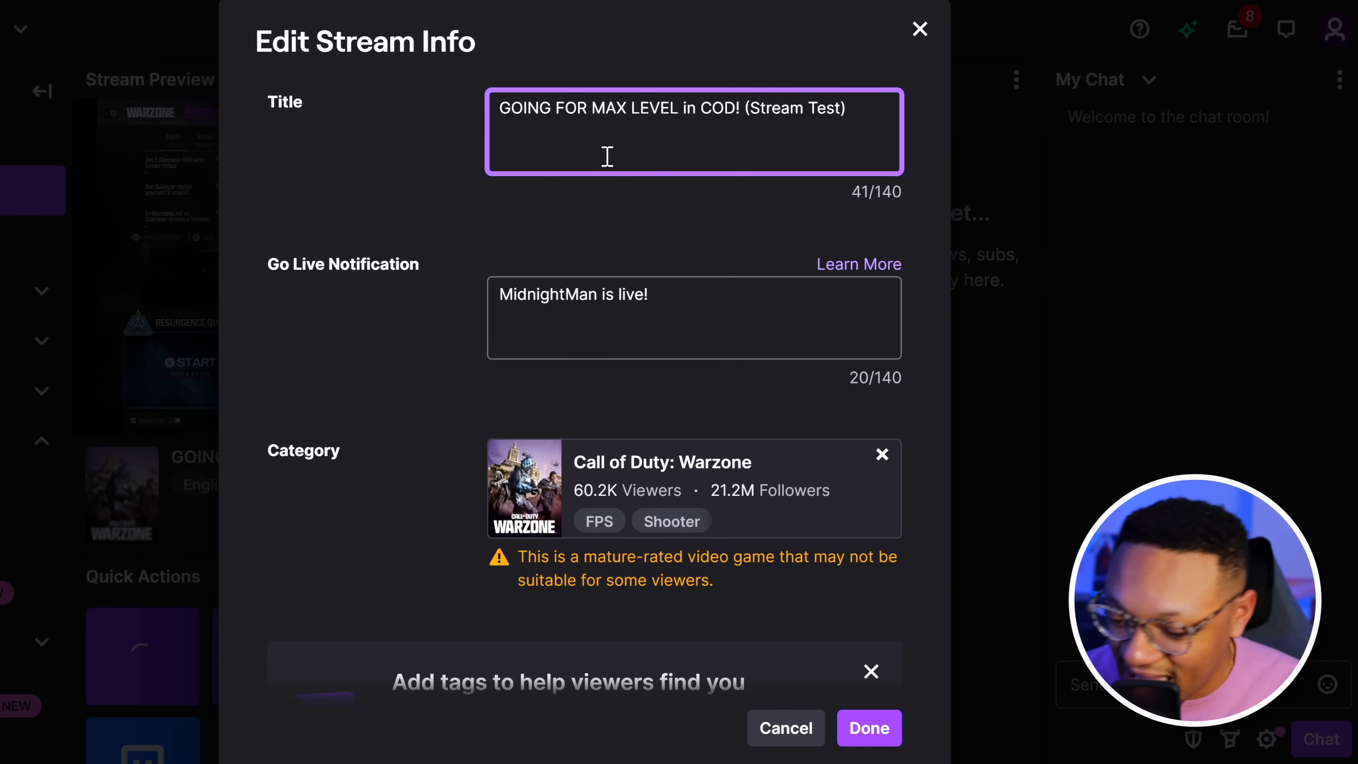
{"action": "mouse_move", "coordinate": [698, 298]}
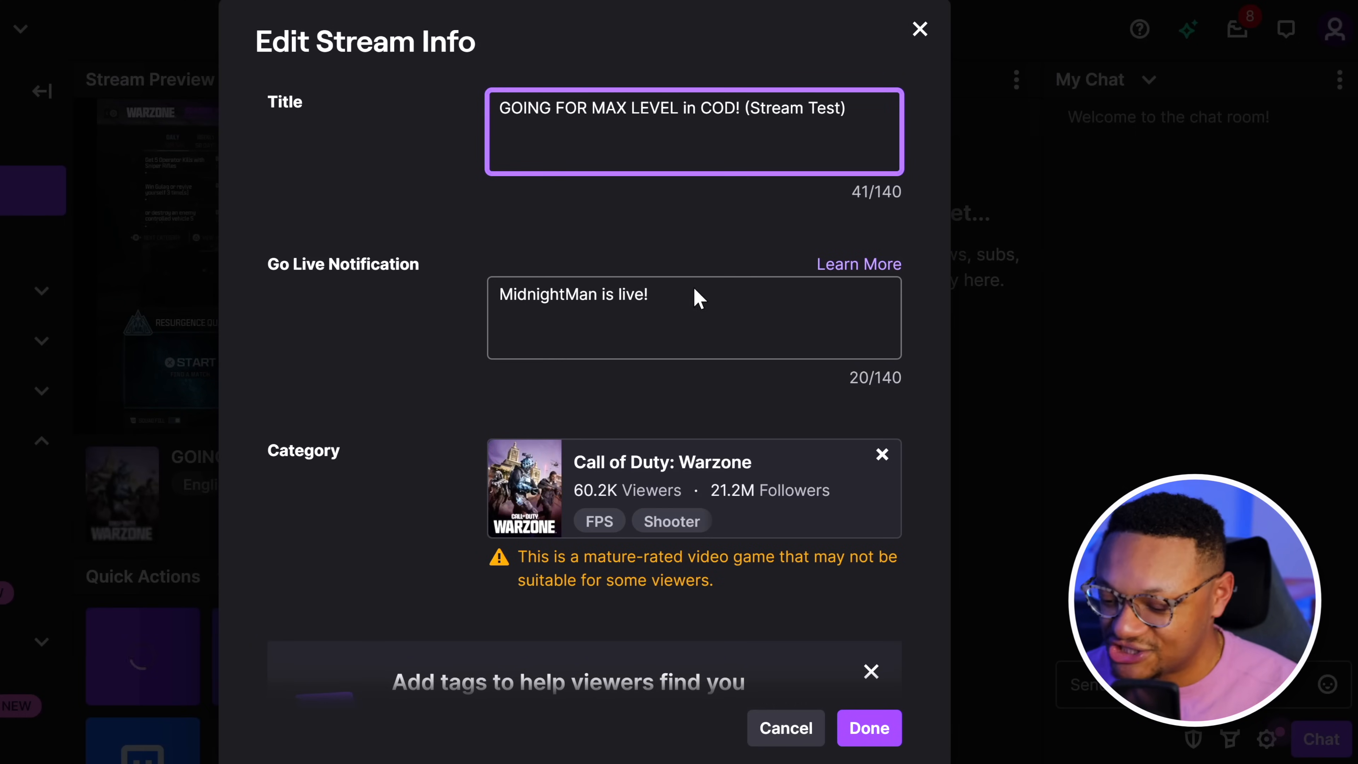
{"action": "scroll", "scroll_direction": "down", "scroll_amount": 3}
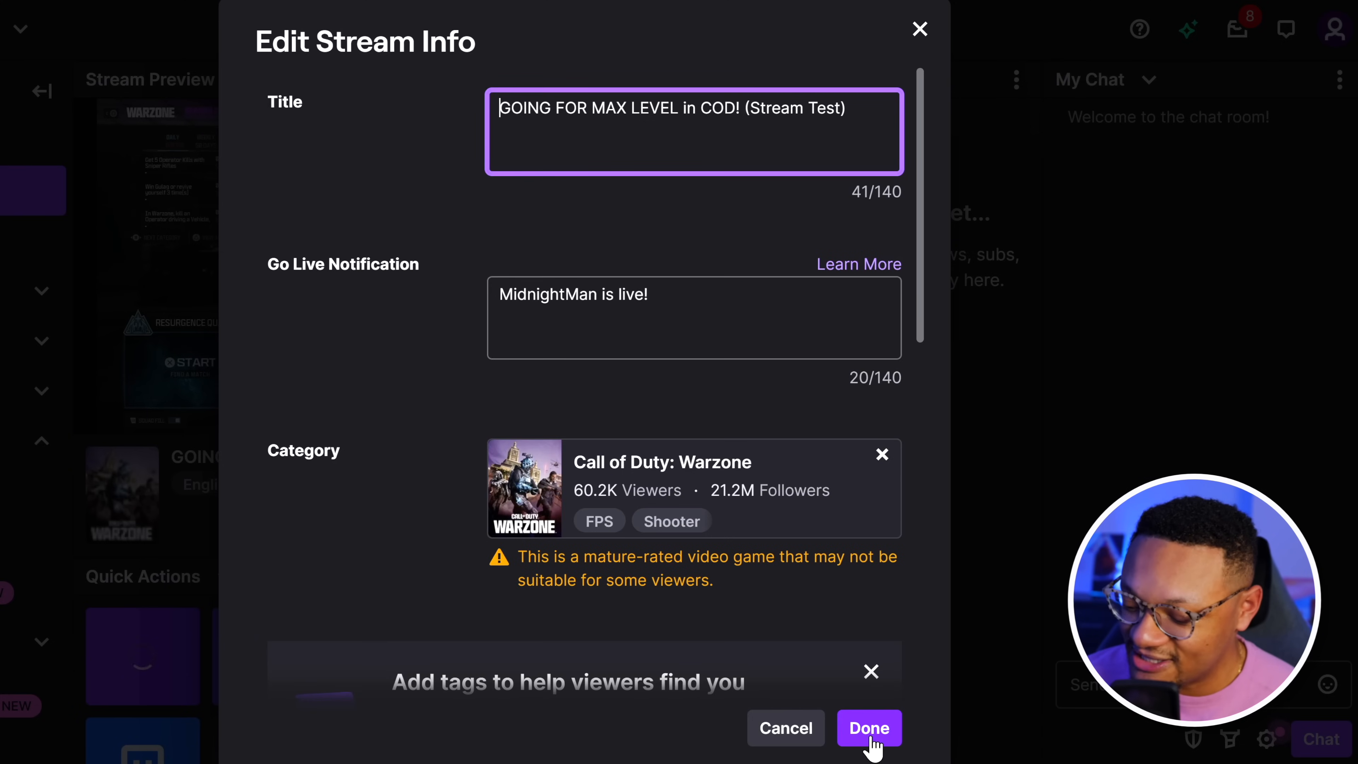
{"action": "left_click", "coordinate": [869, 728]}
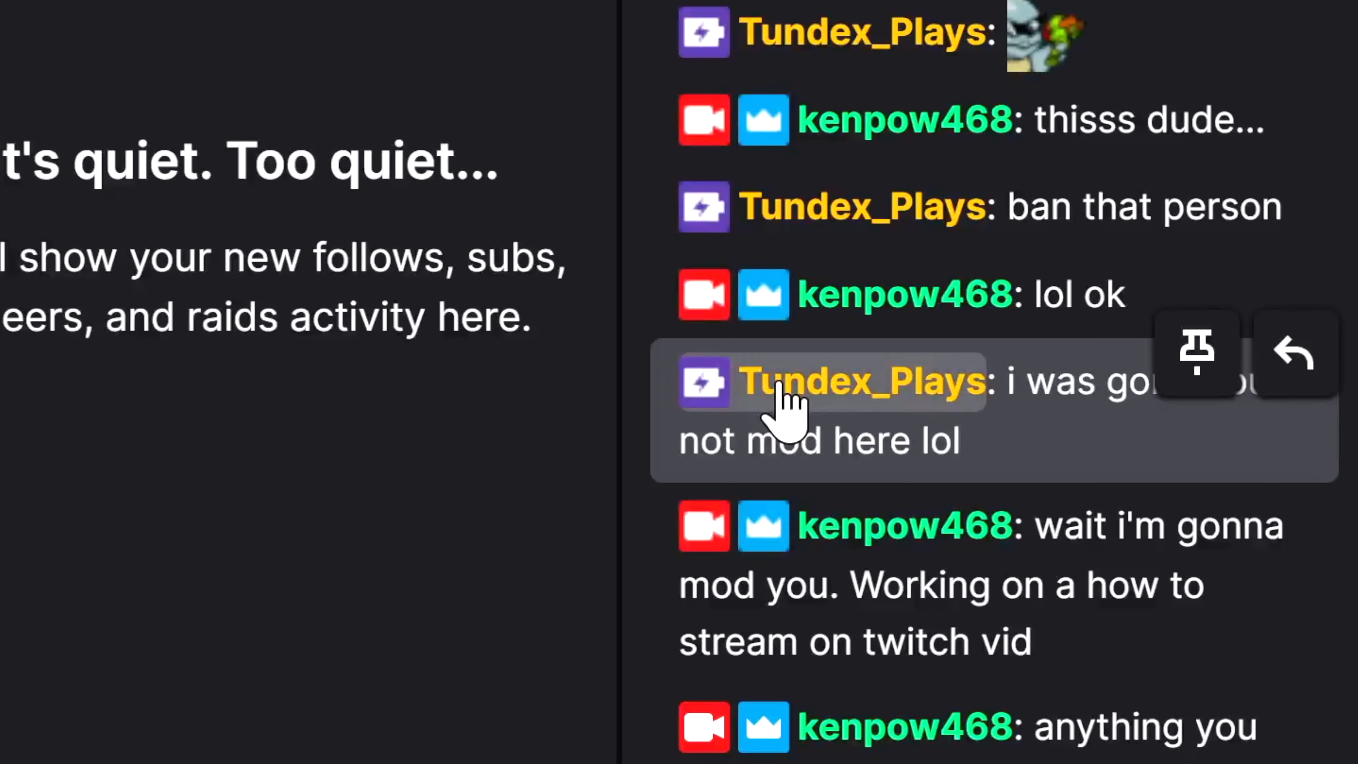
Make Tundex_Plays a channel moderator from their viewer card in Twitch chat.
{"action": "left_click", "coordinate": [861, 381]}
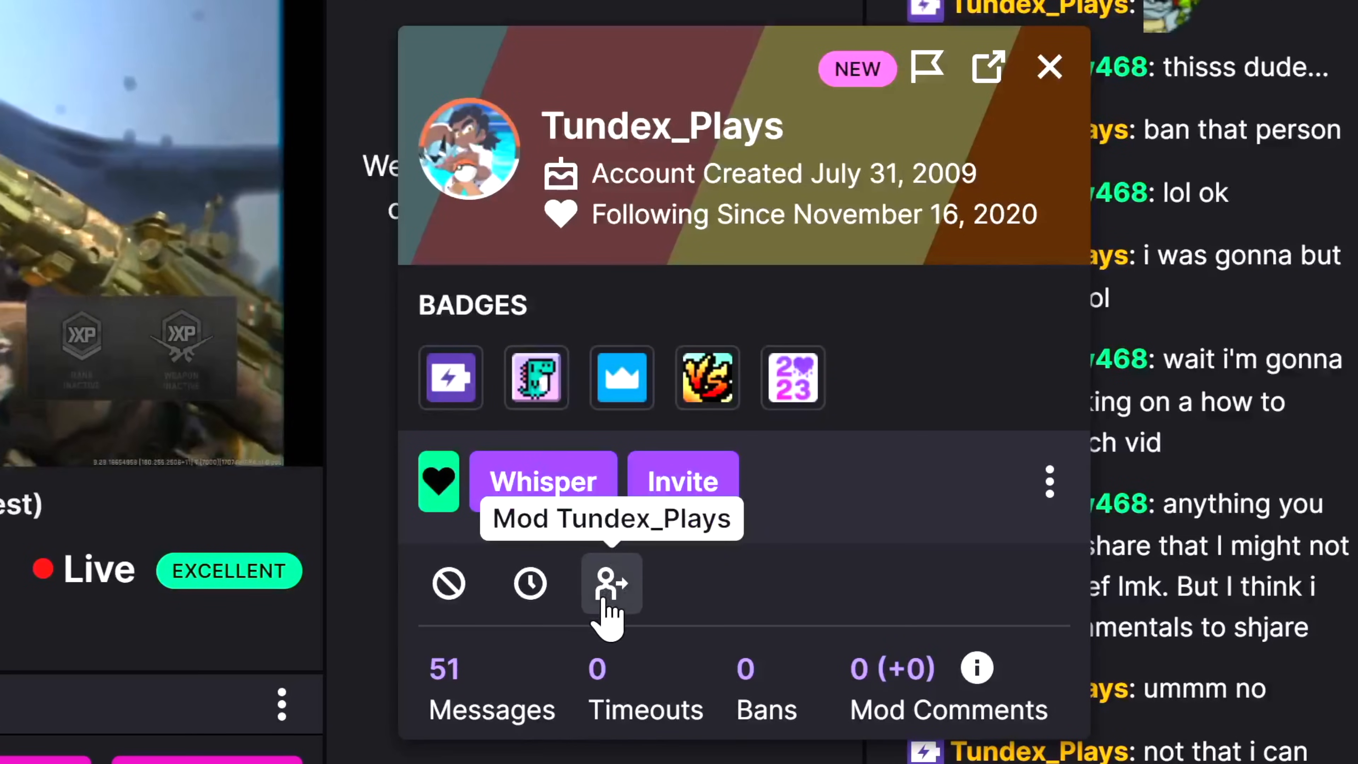
{"action": "left_click", "coordinate": [611, 583]}
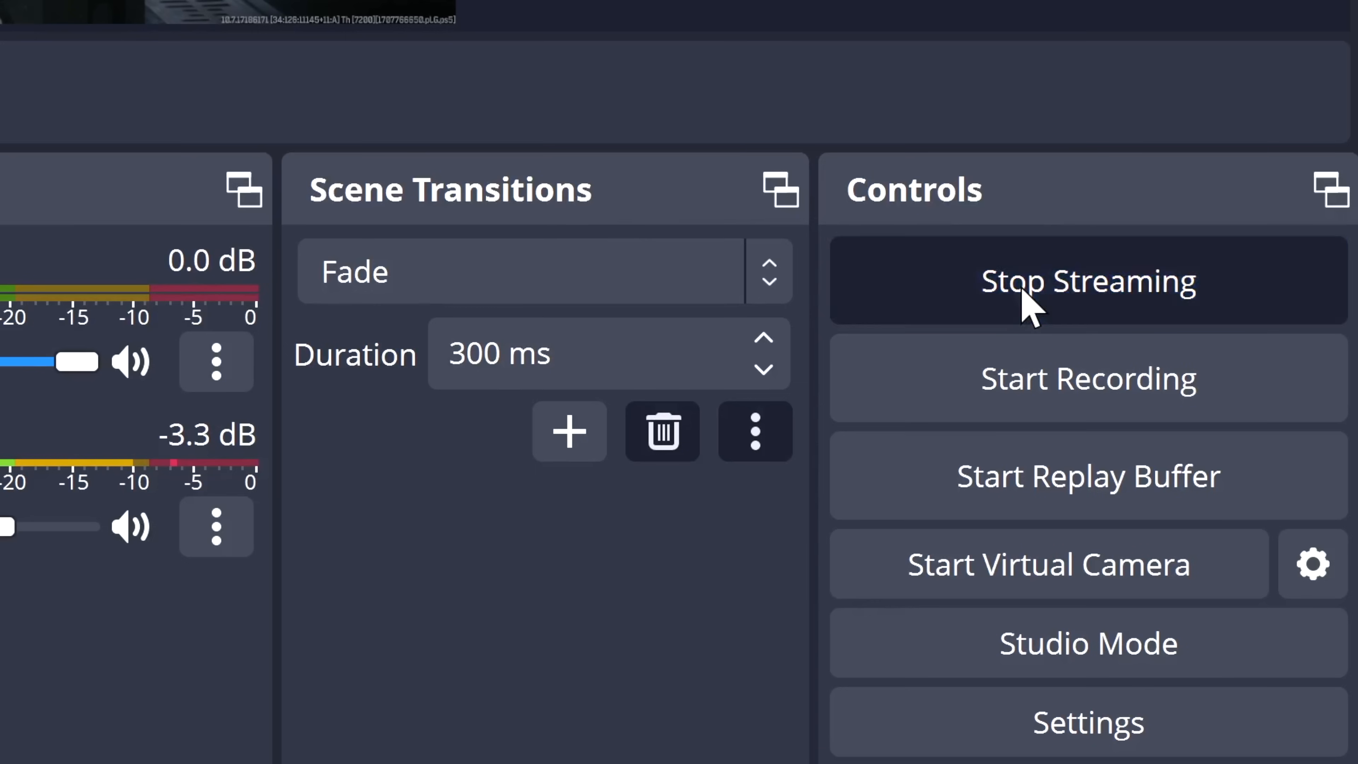
Stop streaming in OBS so the Twitch preview shows the channel offline.
{"action": "left_click", "coordinate": [1088, 281]}
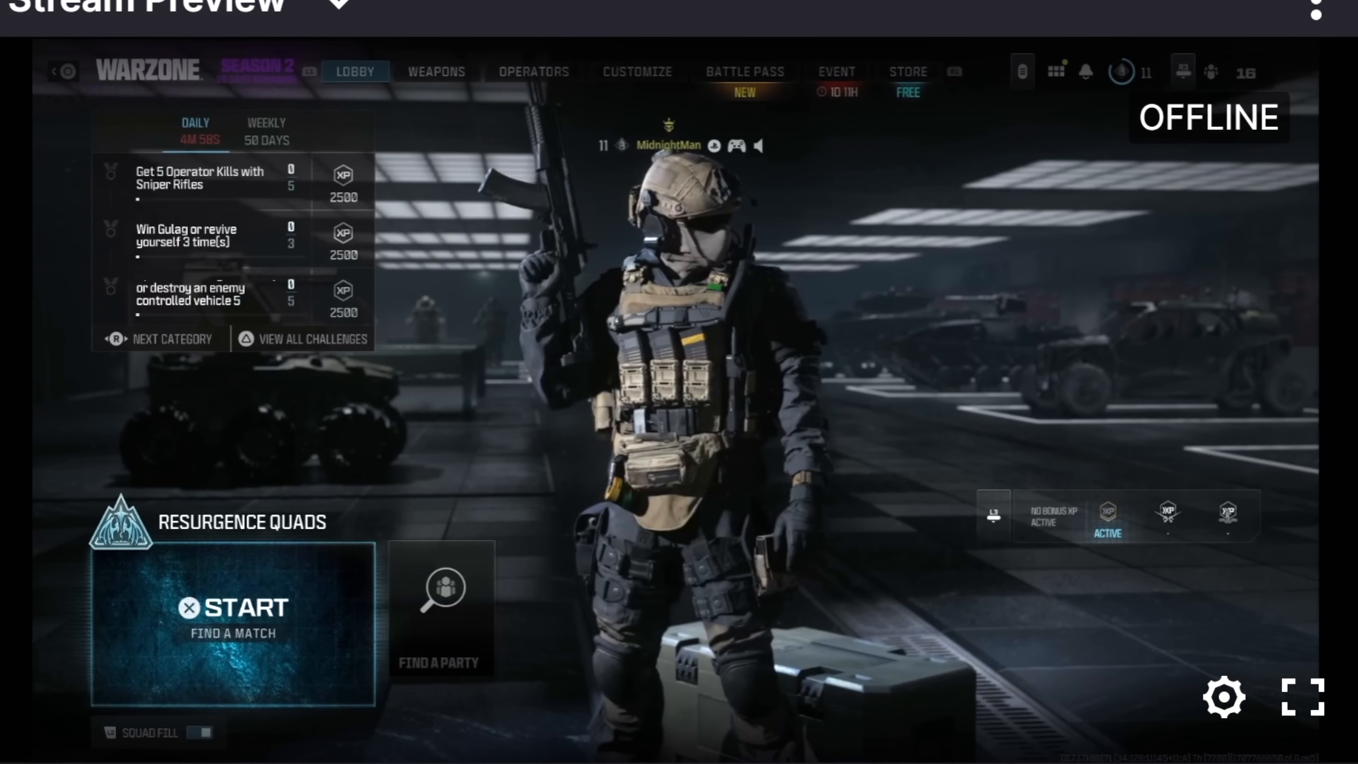